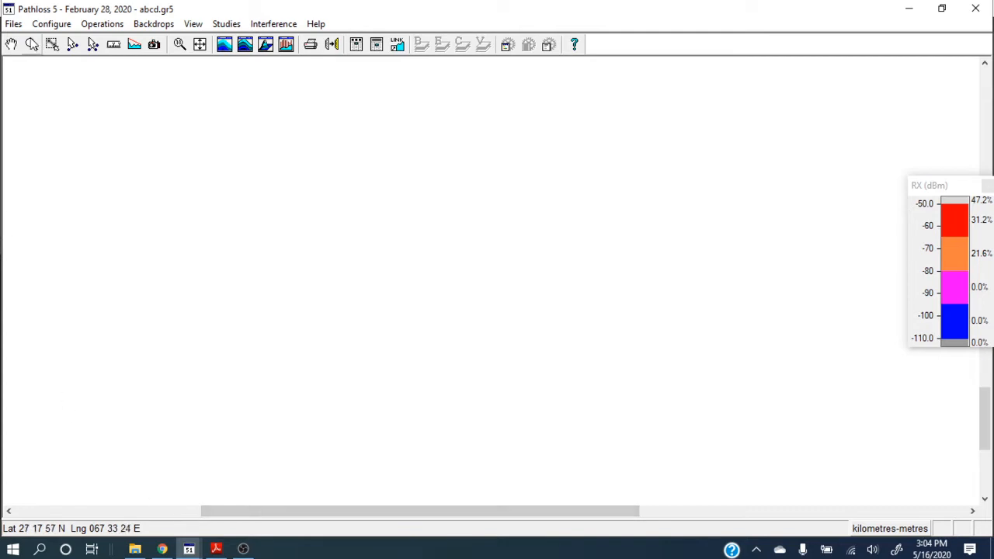
# - Reopen the recent abcd.gr5 network file and answer Yes to save the link changes
pyautogui.click(13, 23)
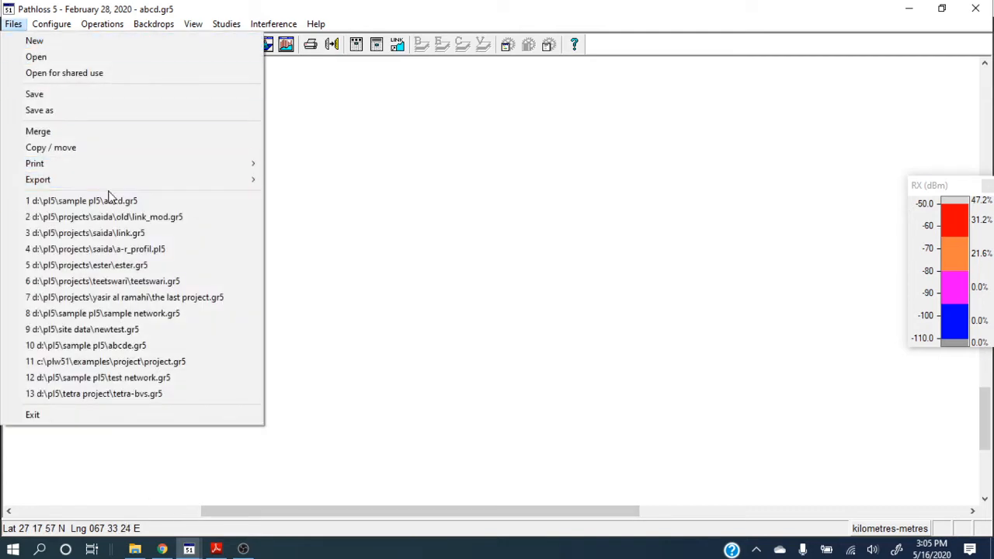
pyautogui.click(101, 200)
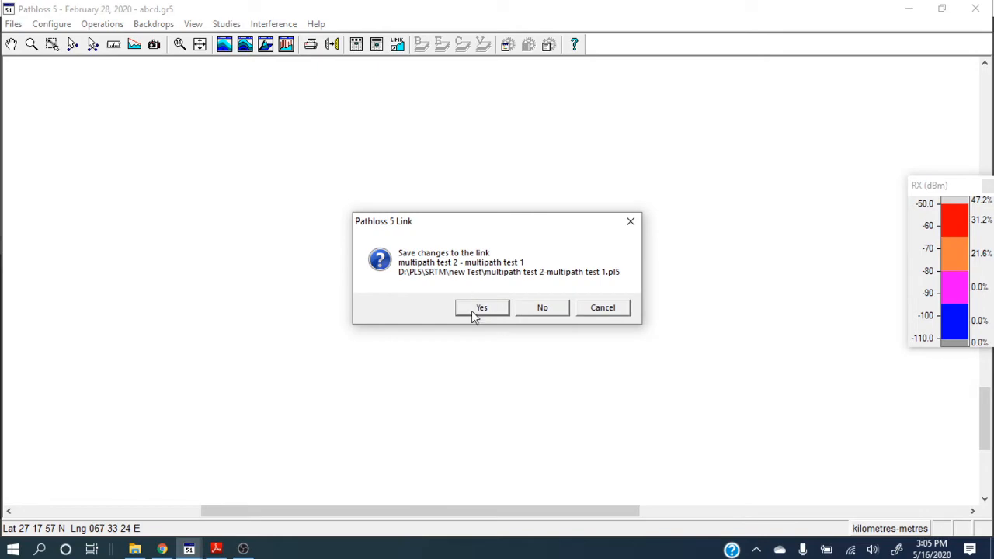
pyautogui.click(482, 307)
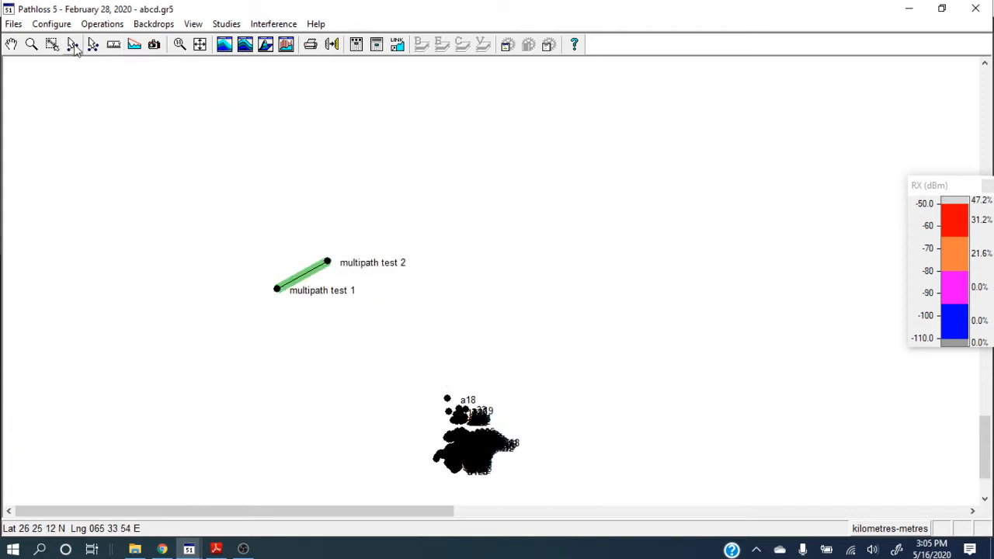
pyautogui.moveTo(310, 292)
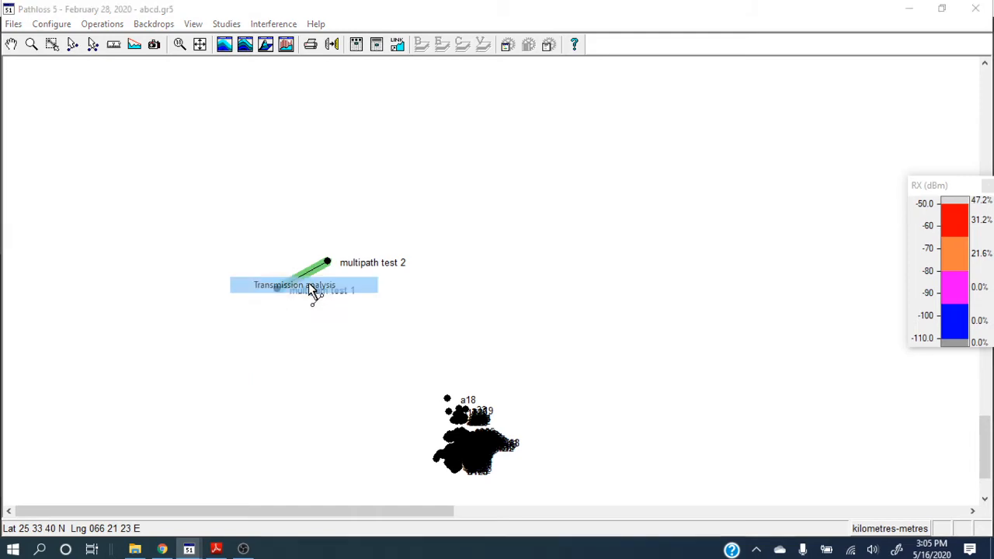
# - Enter the multipath link's transmission analysis and answer the diffraction loss update prompt
pyautogui.doubleClick(294, 285)
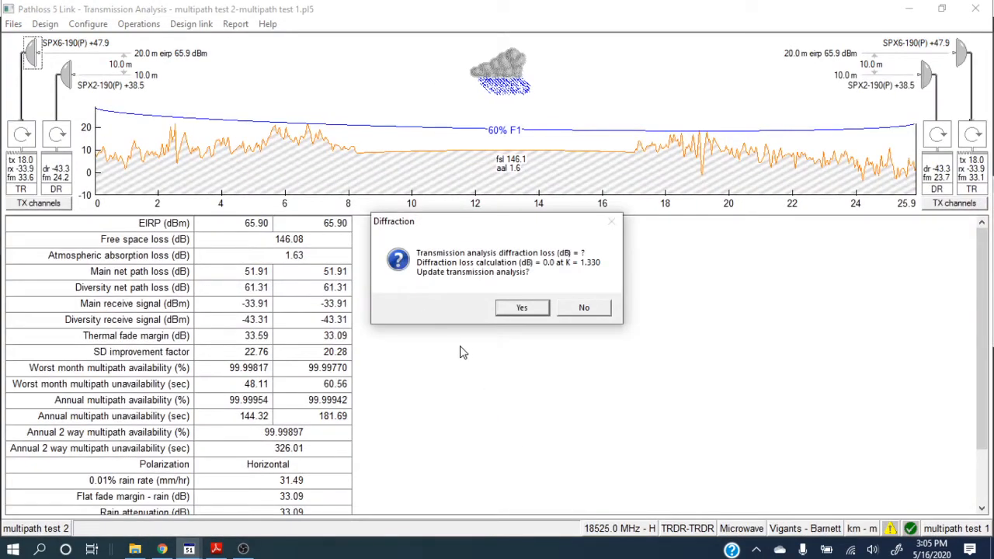
pyautogui.click(521, 308)
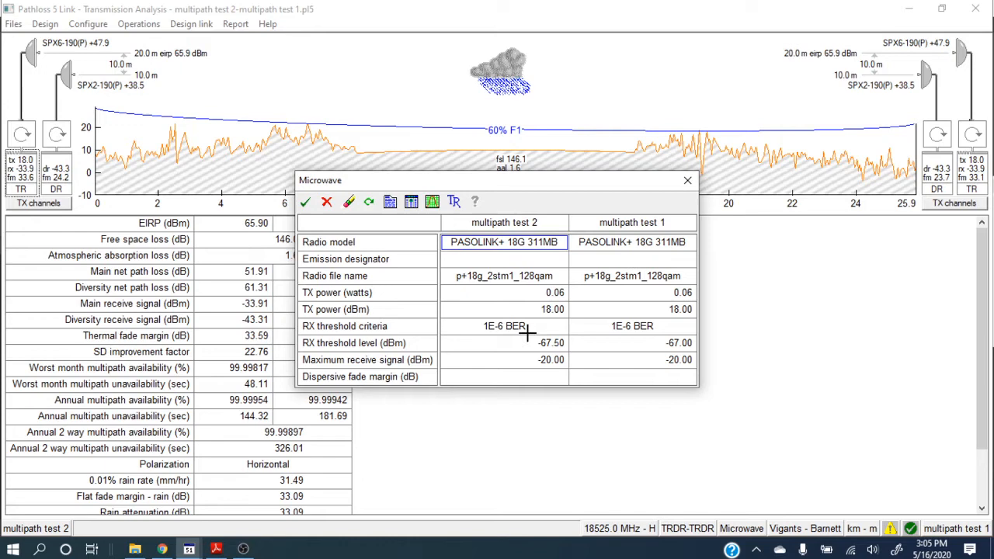
pyautogui.moveTo(554, 348)
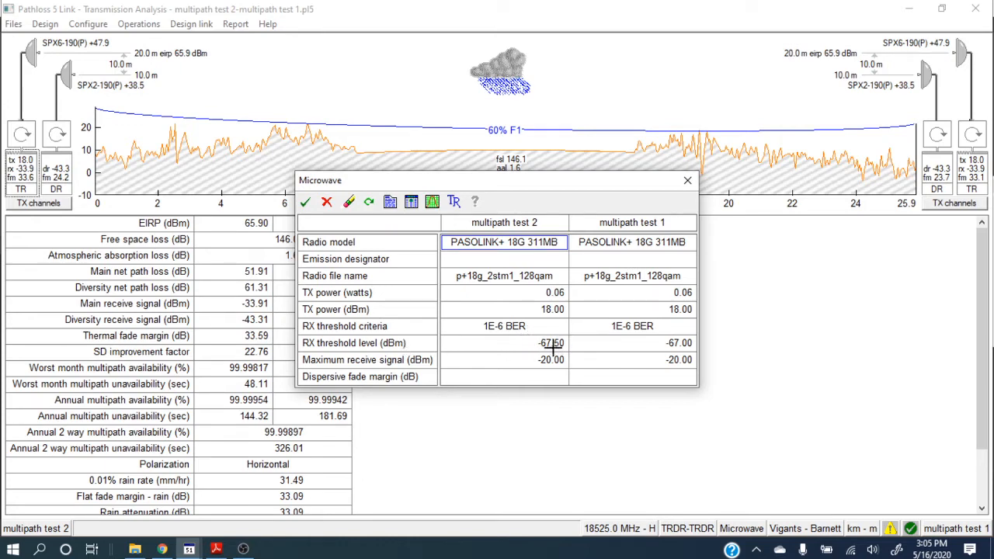
pyautogui.moveTo(525, 355)
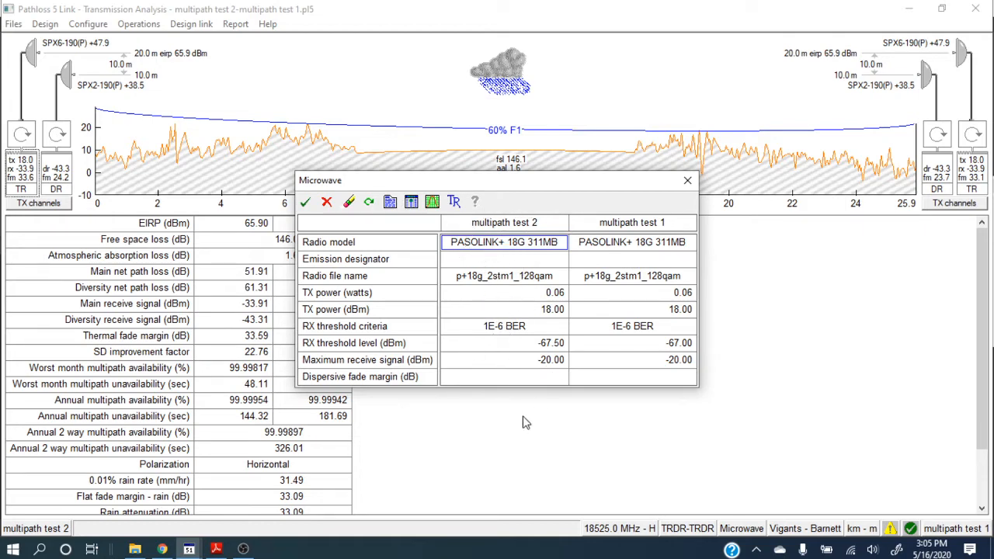
pyautogui.moveTo(520, 411)
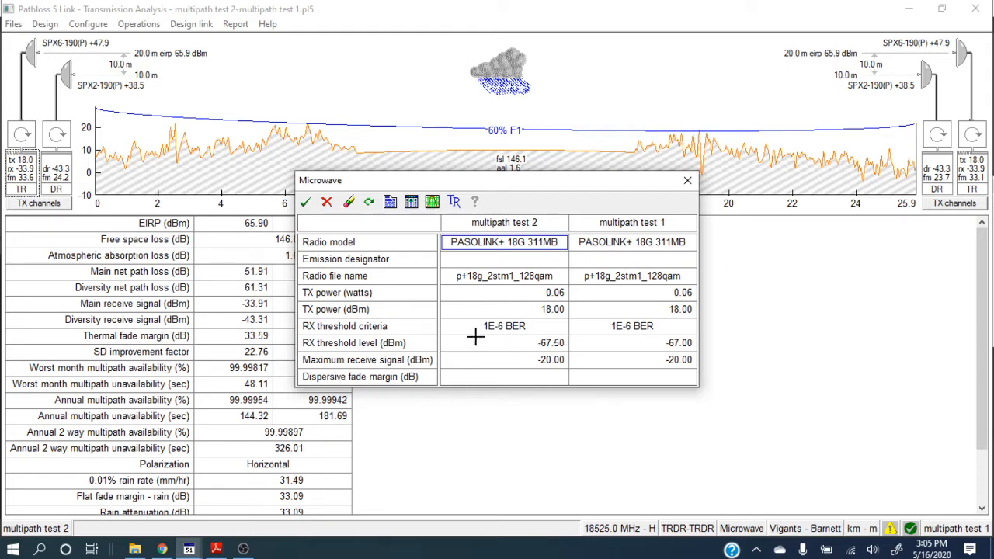
pyautogui.moveTo(525, 347)
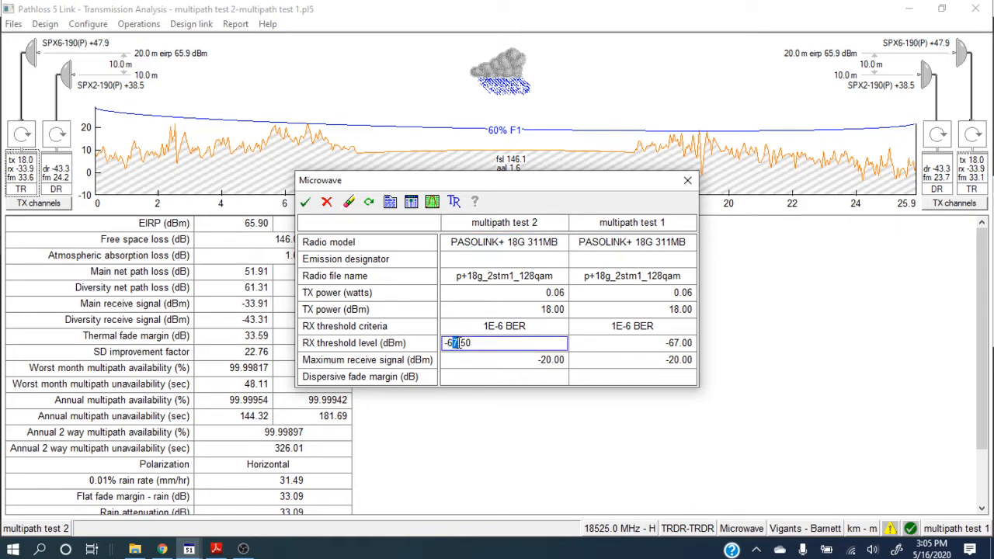
# - Set multipath test 2's RX threshold level to -72.50 dBm in the Microwave dialog
pyautogui.write('-72.50')
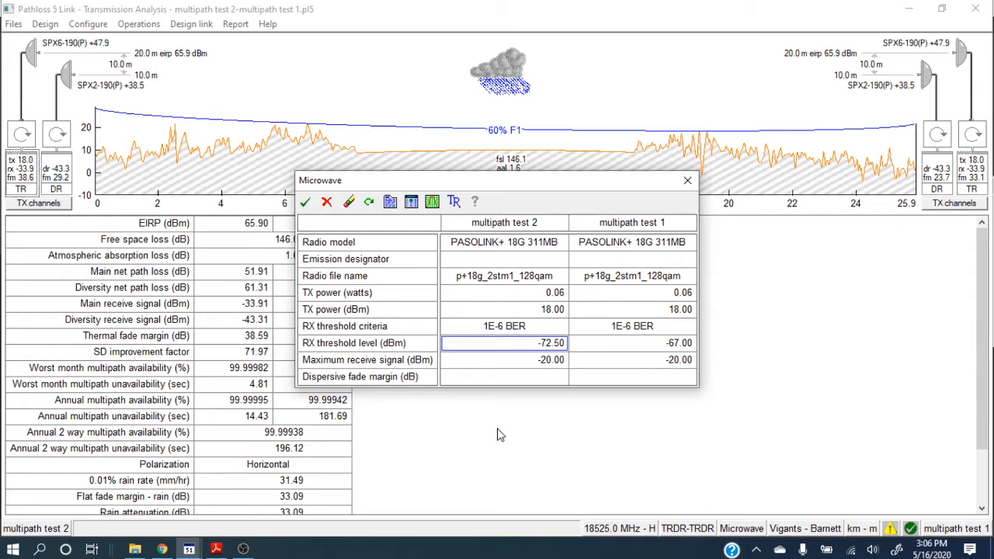
pyautogui.moveTo(534, 370)
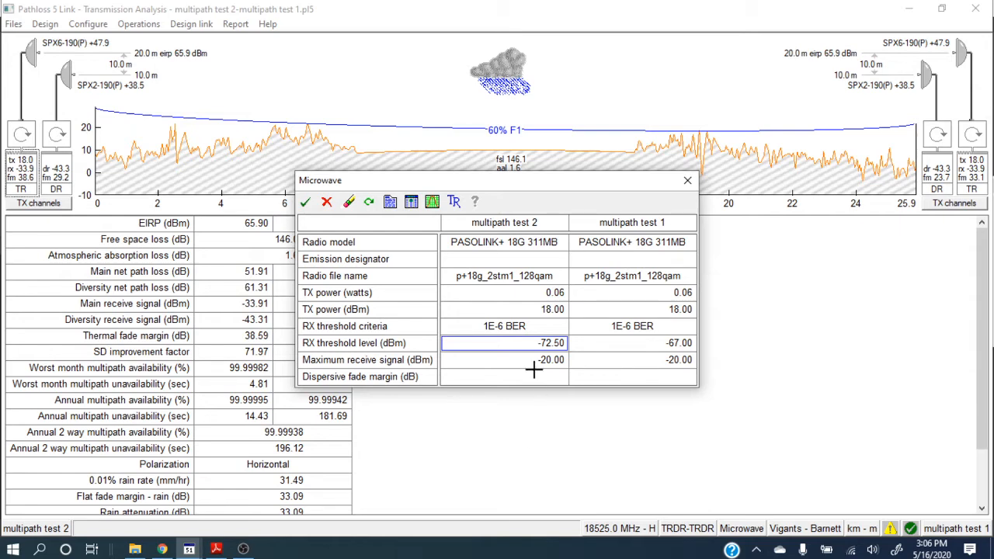
pyautogui.moveTo(633, 355)
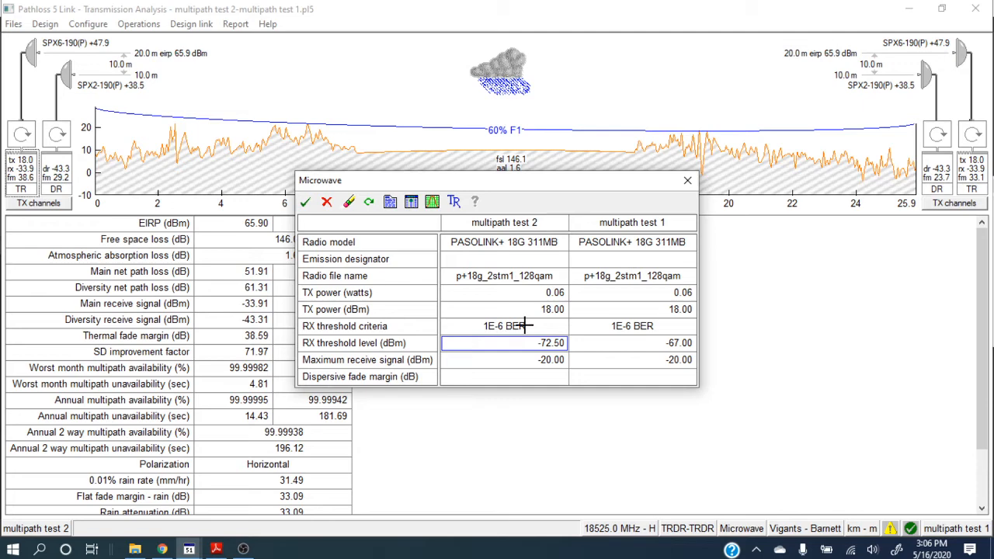
pyautogui.moveTo(504, 368)
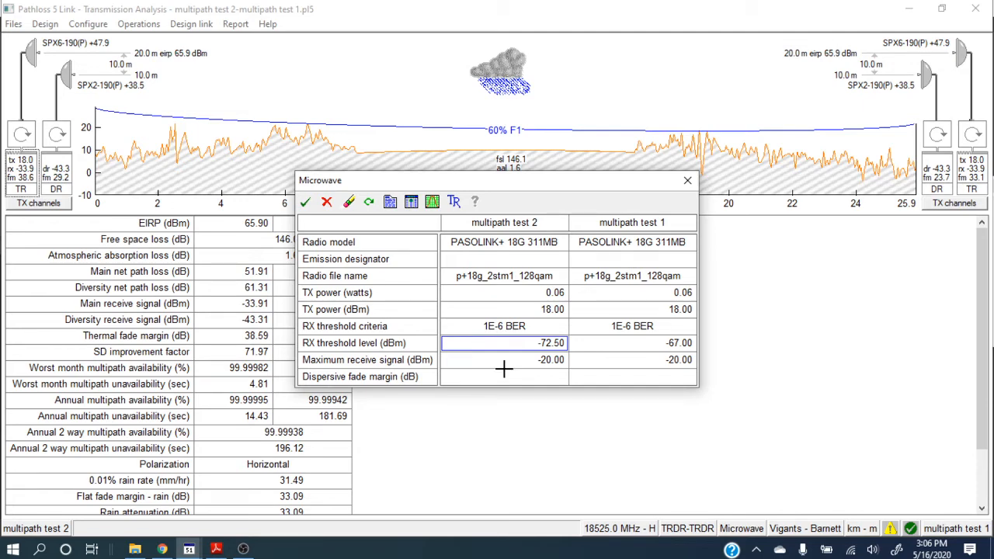
pyautogui.moveTo(568, 358)
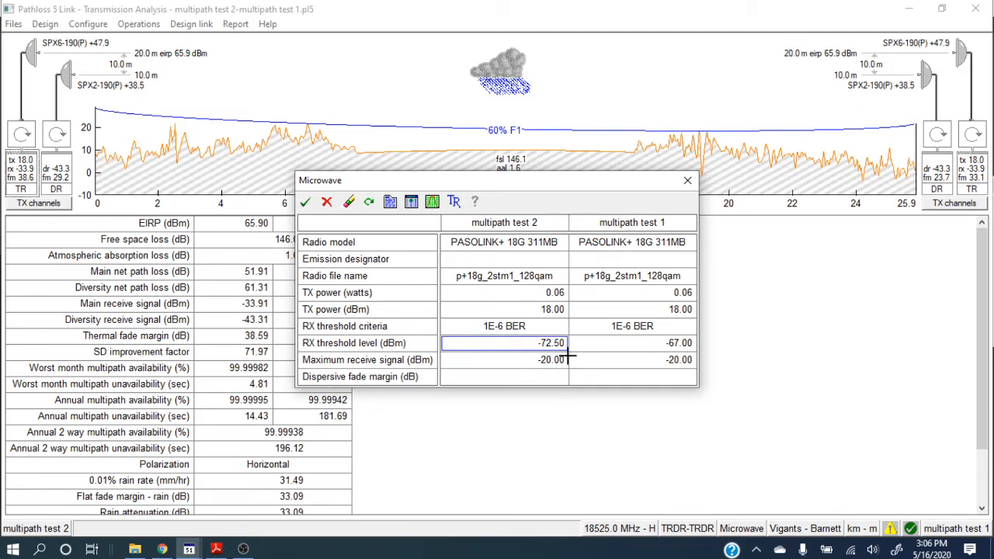
pyautogui.click(504, 309)
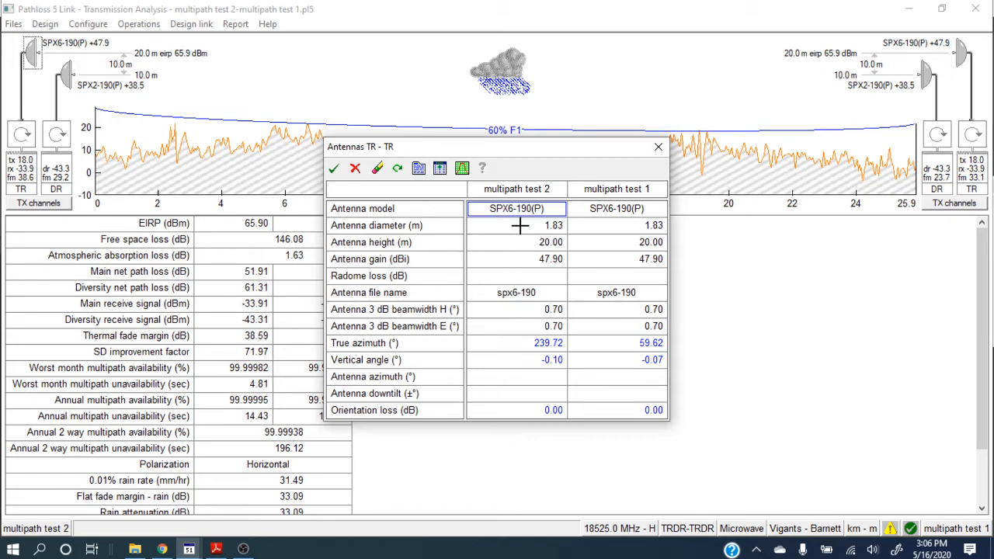
pyautogui.moveTo(506, 316)
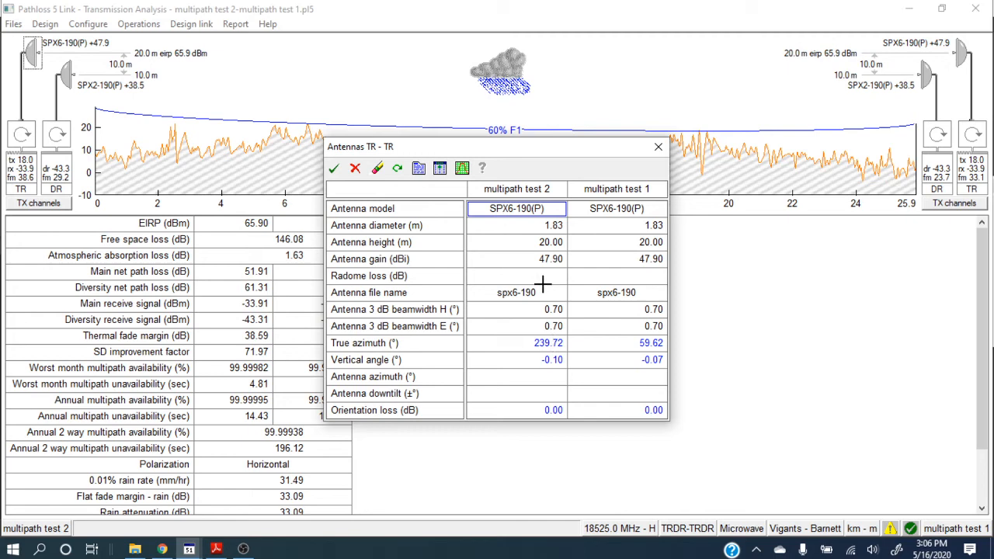
pyautogui.moveTo(527, 382)
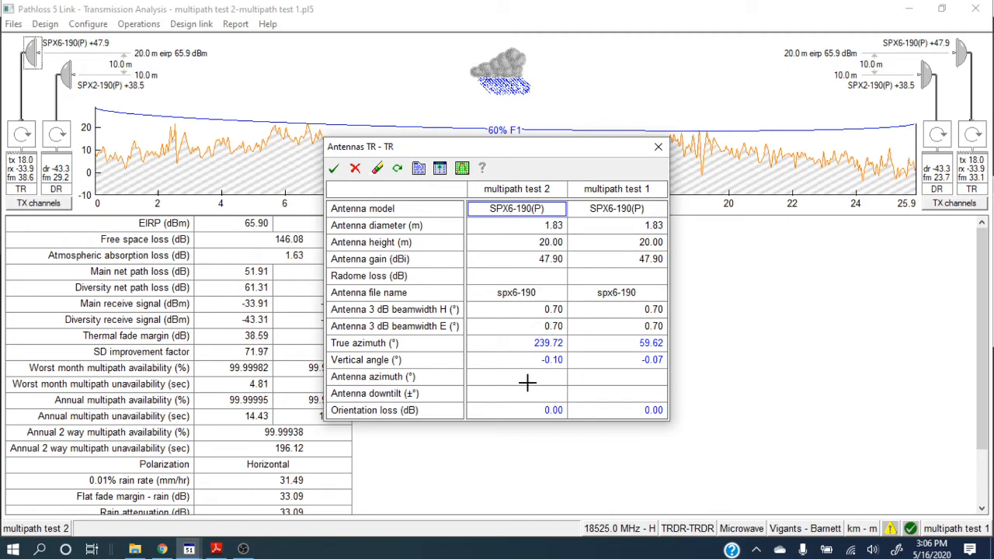
pyautogui.moveTo(512, 371)
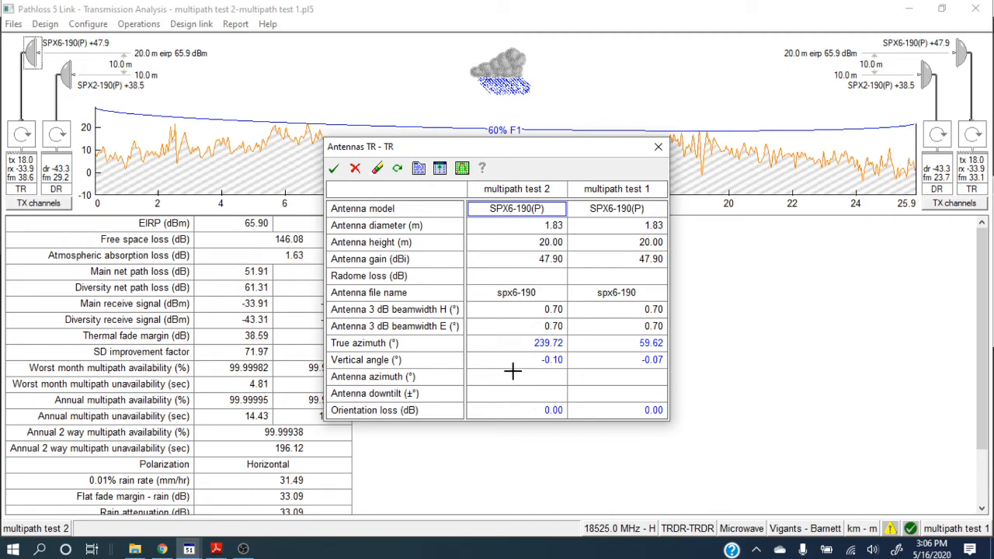
pyautogui.moveTo(524, 302)
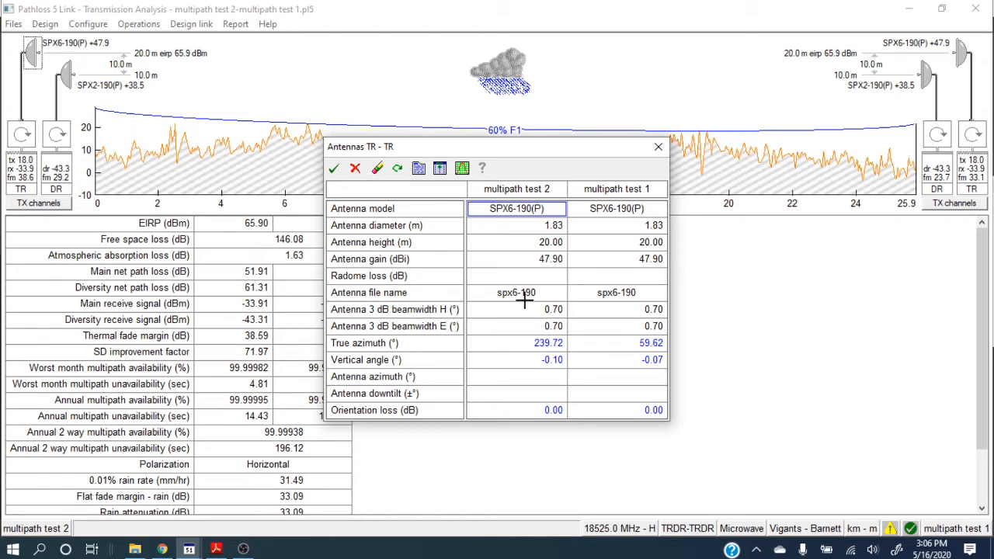
# - Set multipath test 2's antenna gain to 200 dBi and apply it to the link
pyautogui.click(516, 259)
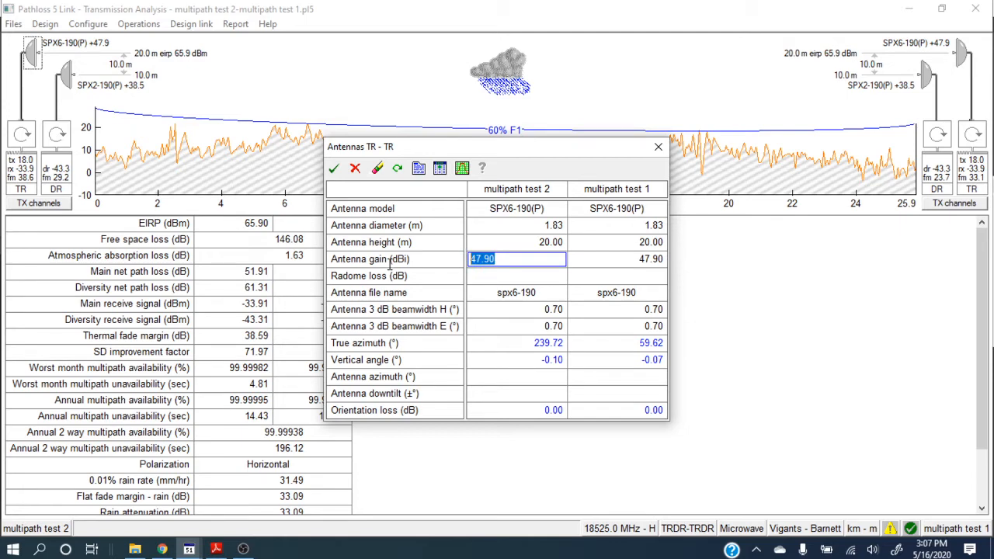
pyautogui.write('200')
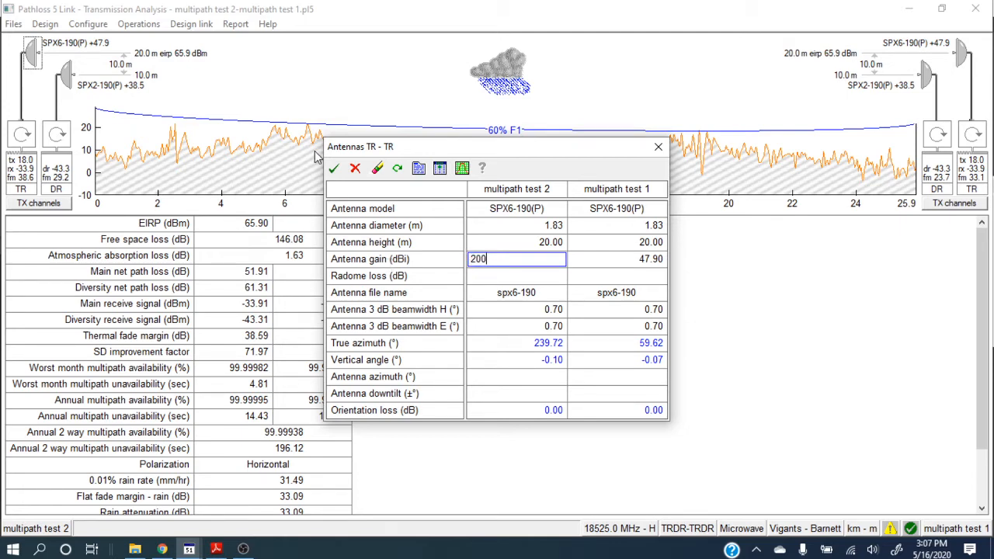
pyautogui.click(334, 168)
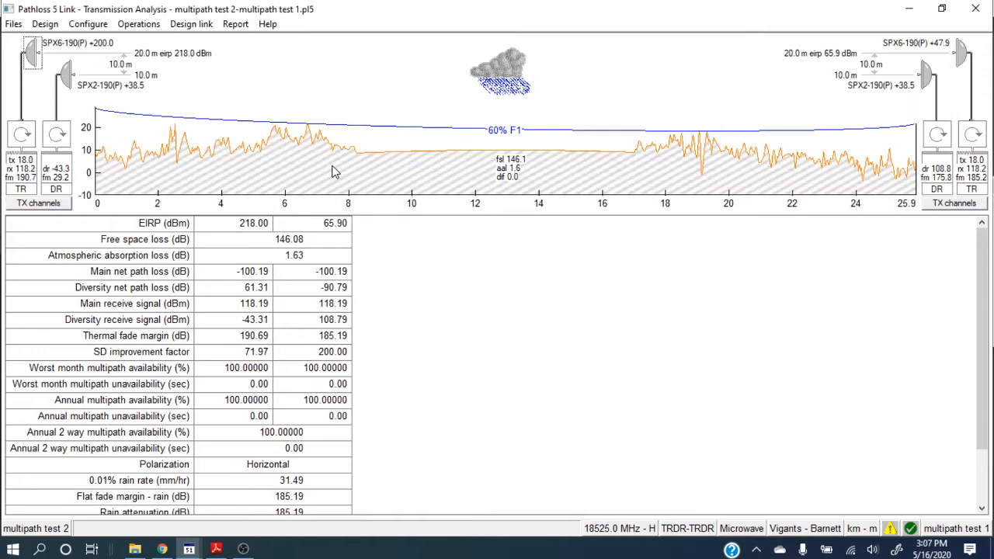
pyautogui.moveTo(262, 308)
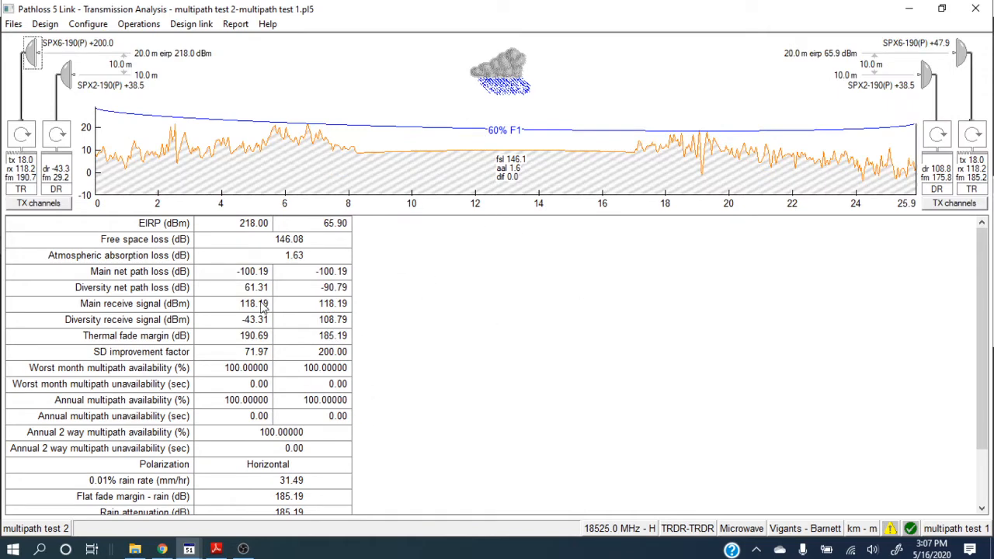
pyautogui.moveTo(288, 375)
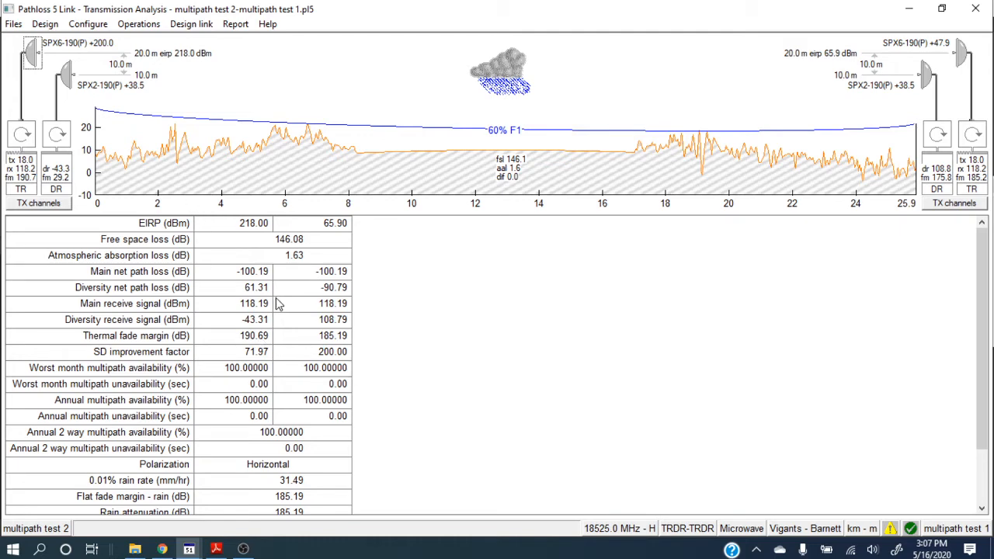
pyautogui.moveTo(38, 139)
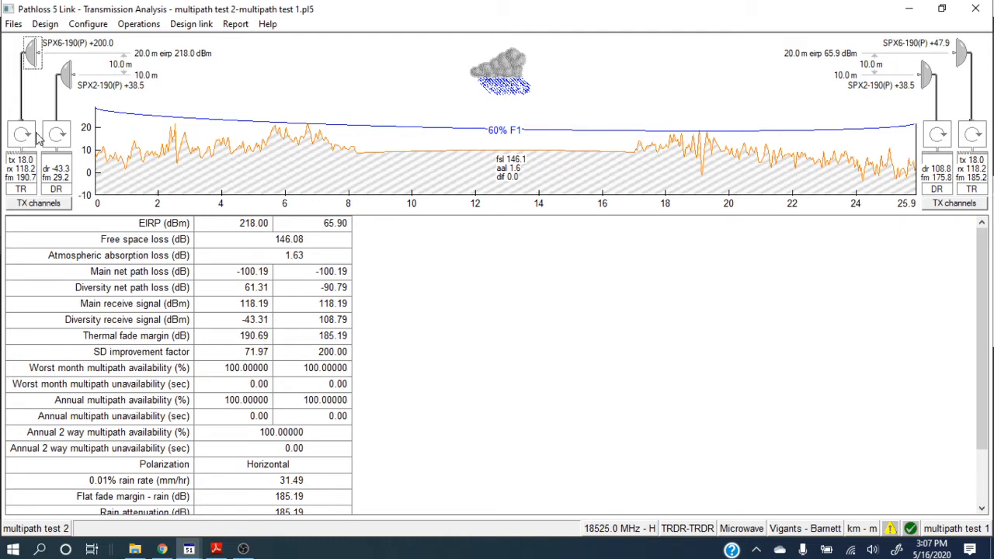
# - Review the antenna gain value in the Antennas dialog and leave it unchanged
pyautogui.click(21, 134)
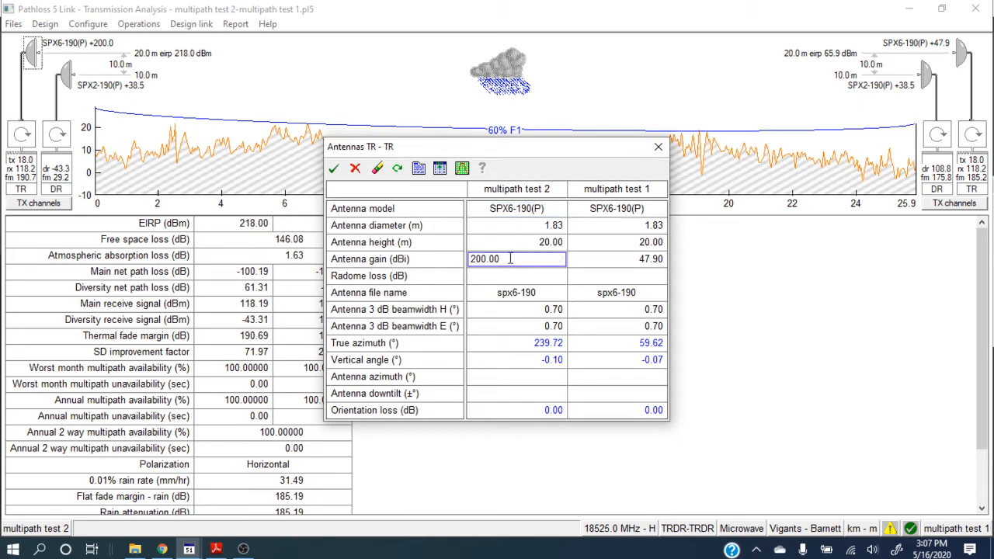
pyautogui.doubleClick(482, 258)
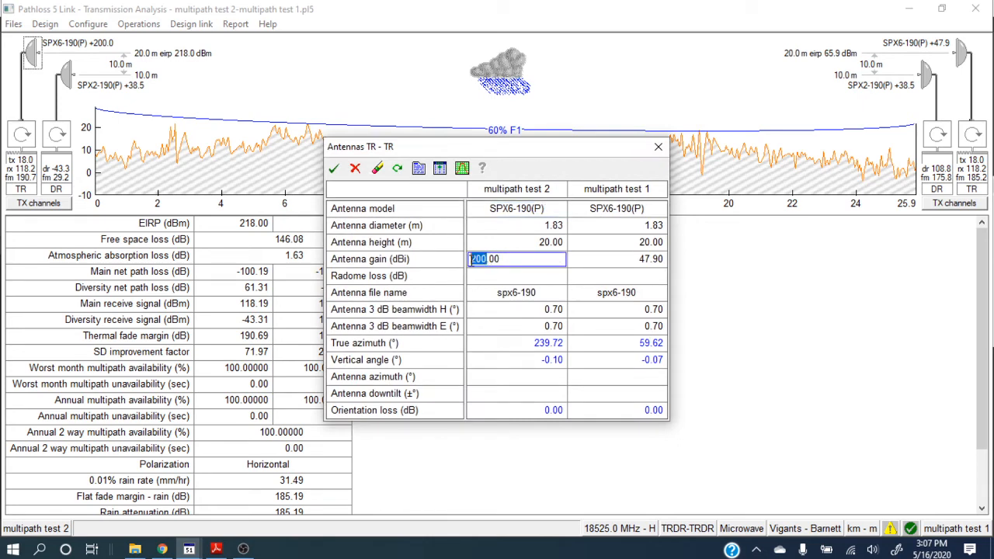
pyautogui.moveTo(697, 120)
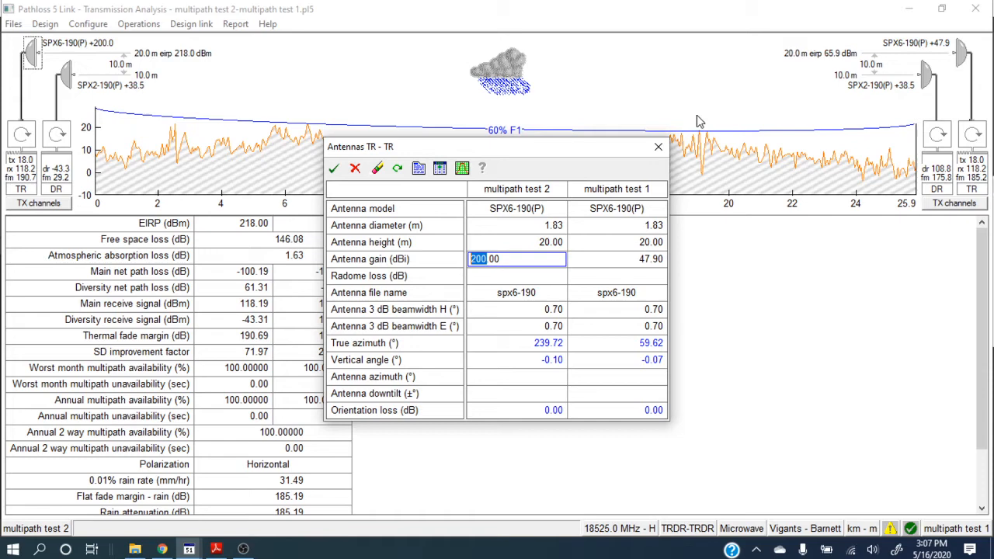
pyautogui.click(333, 169)
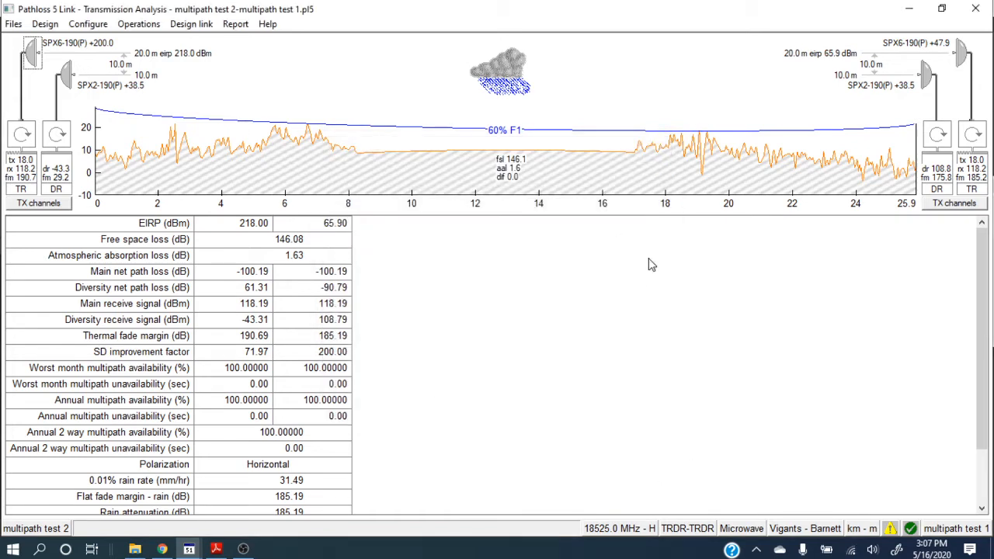
pyautogui.moveTo(13, 24)
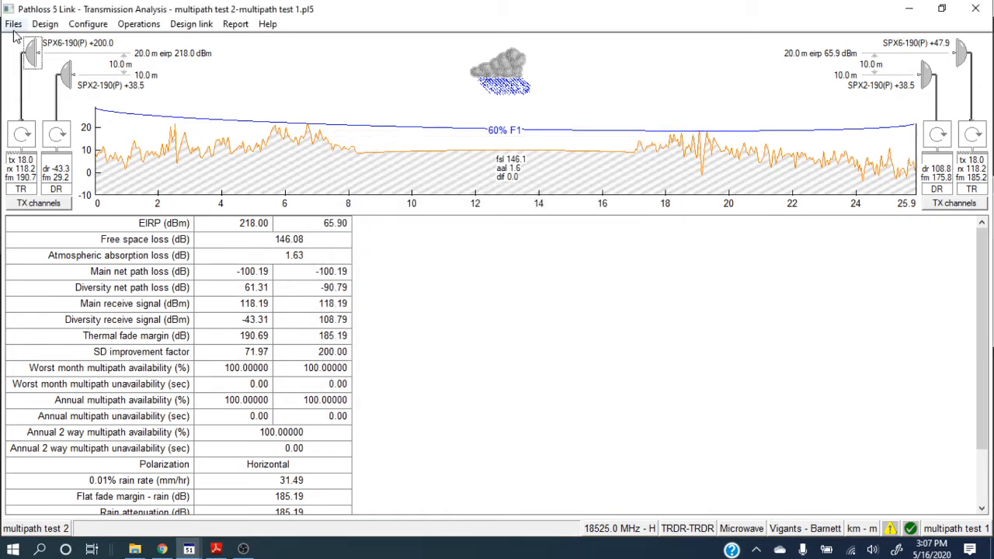
# - Close the link window via Files > Close, raising the save-changes prompt
pyautogui.click(13, 23)
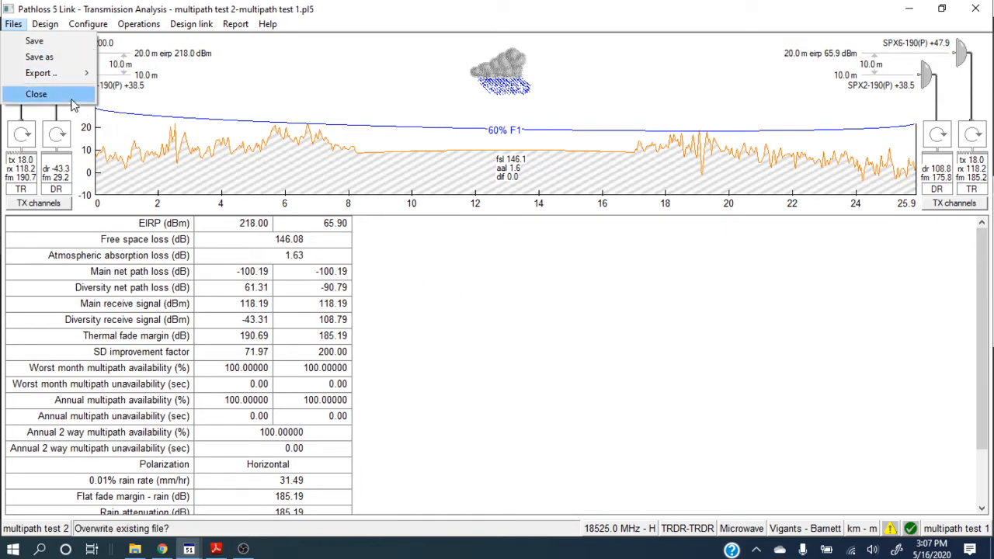
pyautogui.click(35, 94)
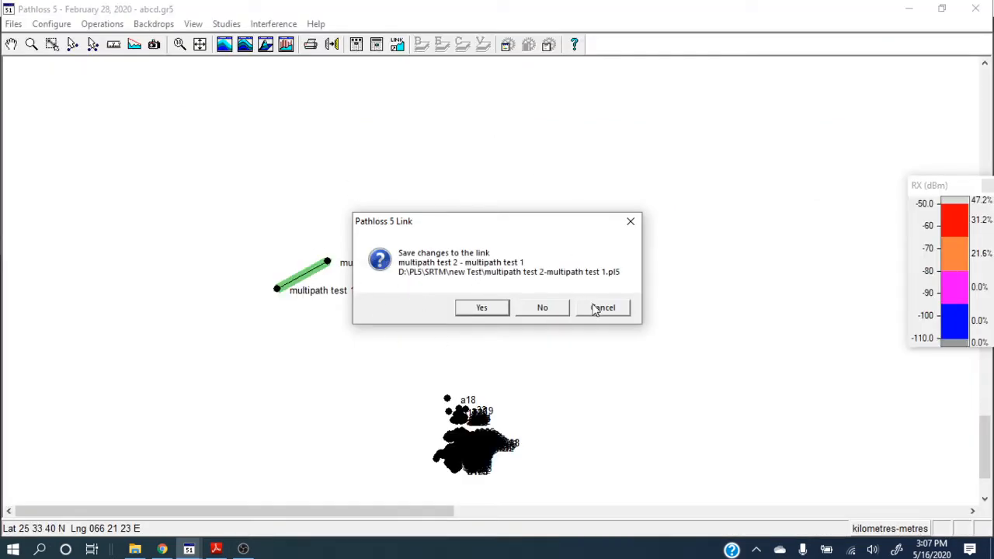
# - Answer the prompt about saving the multipath link changes
pyautogui.click(542, 307)
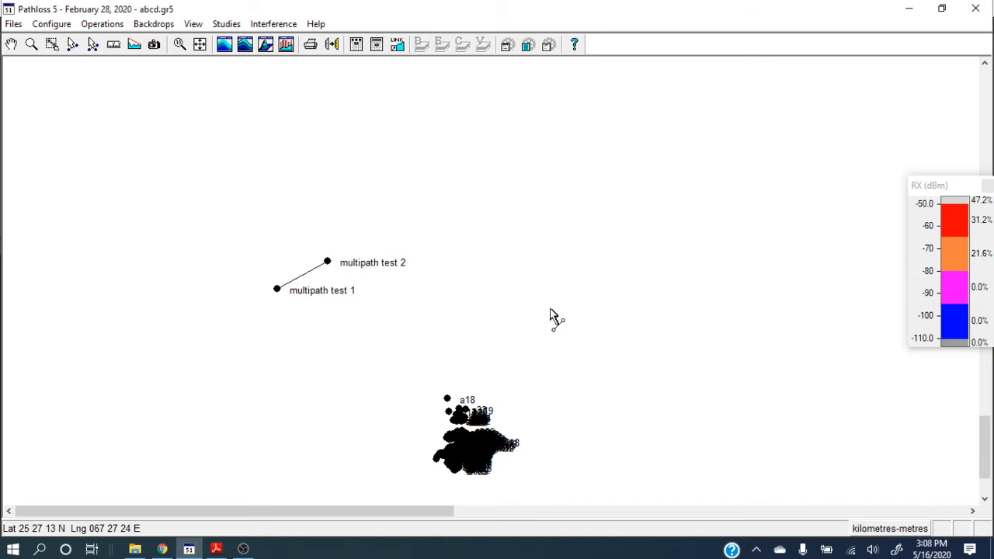
pyautogui.moveTo(465, 327)
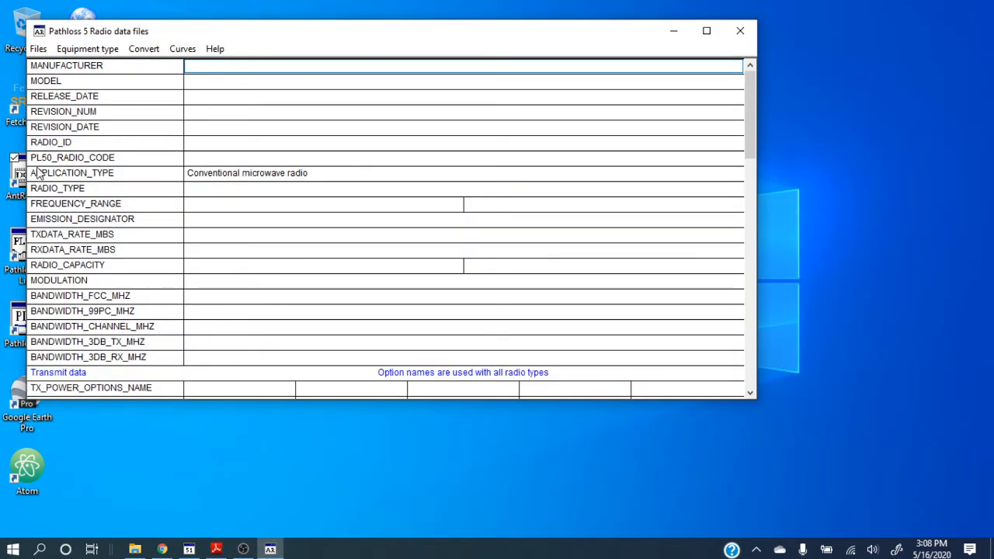
# - Maximize the Radio data files window and bring up the Open Radio data file dialog
pyautogui.click(705, 31)
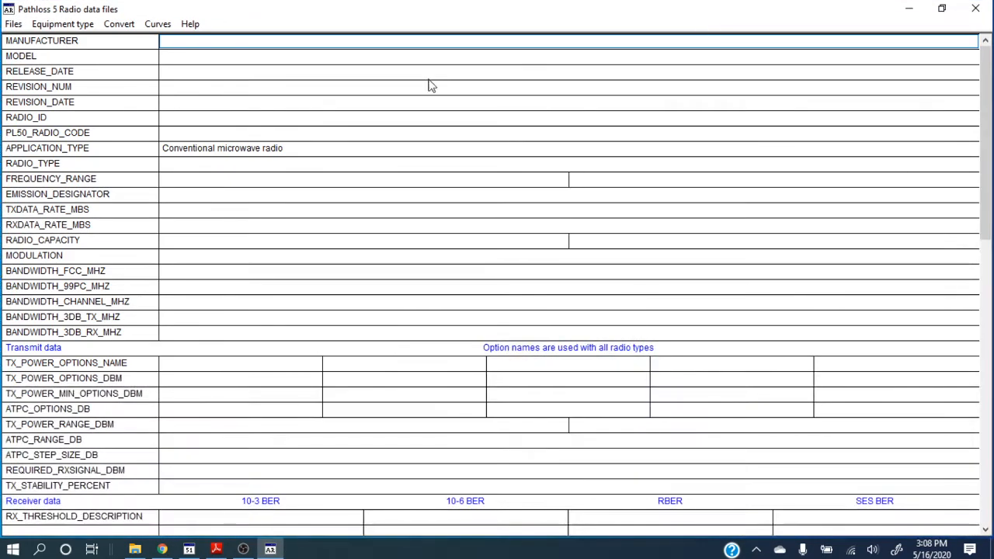
pyautogui.moveTo(388, 118)
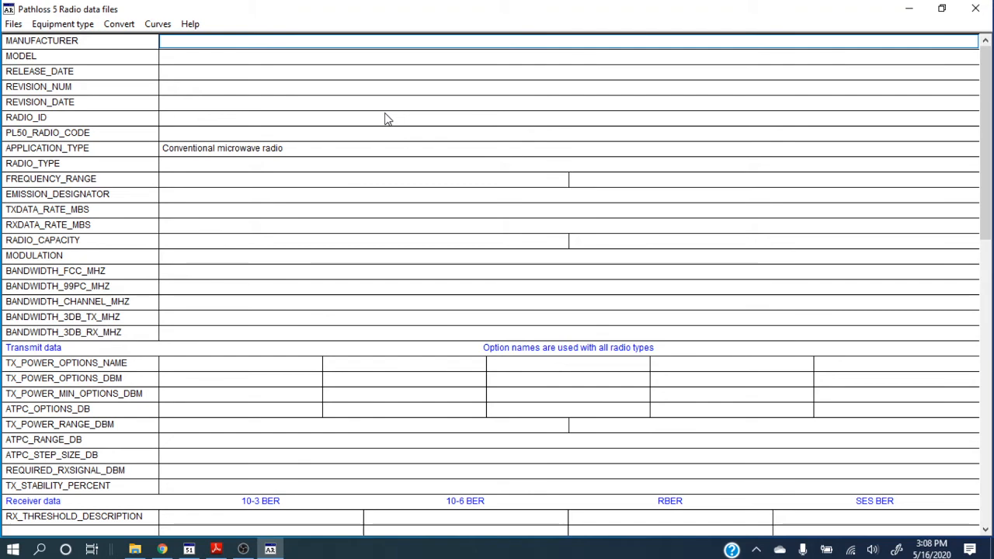
pyautogui.click(13, 23)
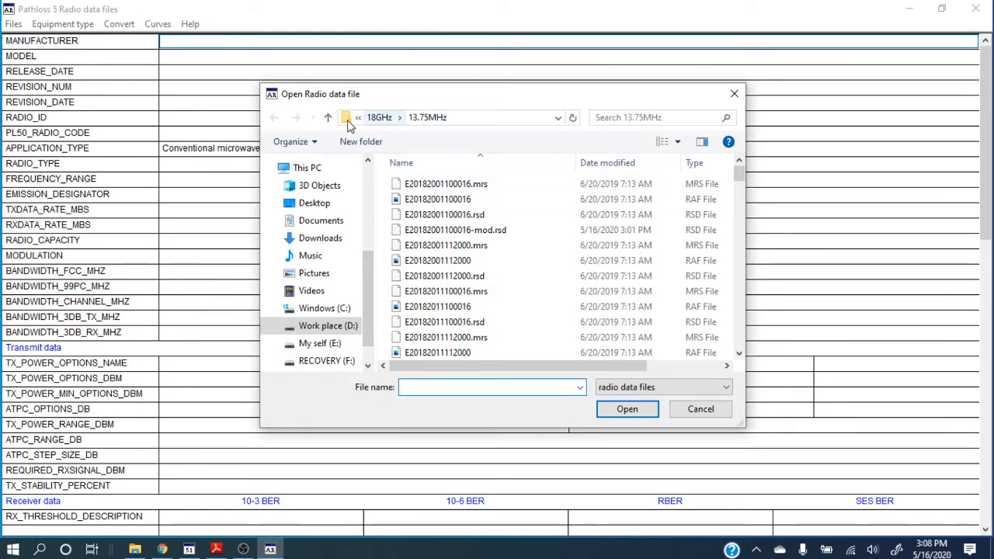
# - Navigate from Radio Files for PL5 into the 18GHz and 13.75MHz folders to reach E20182011100016.rsd
pyautogui.click(432, 117)
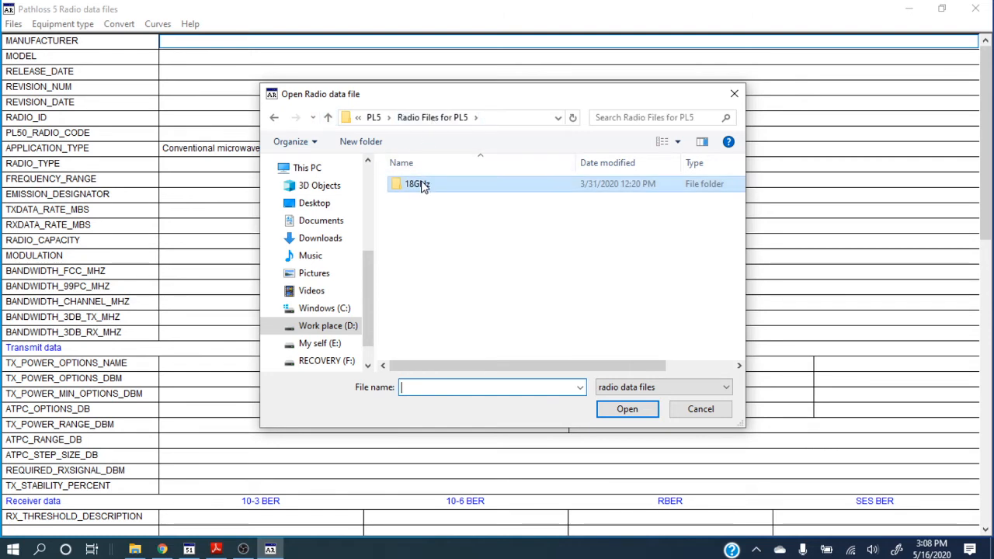
pyautogui.doubleClick(417, 184)
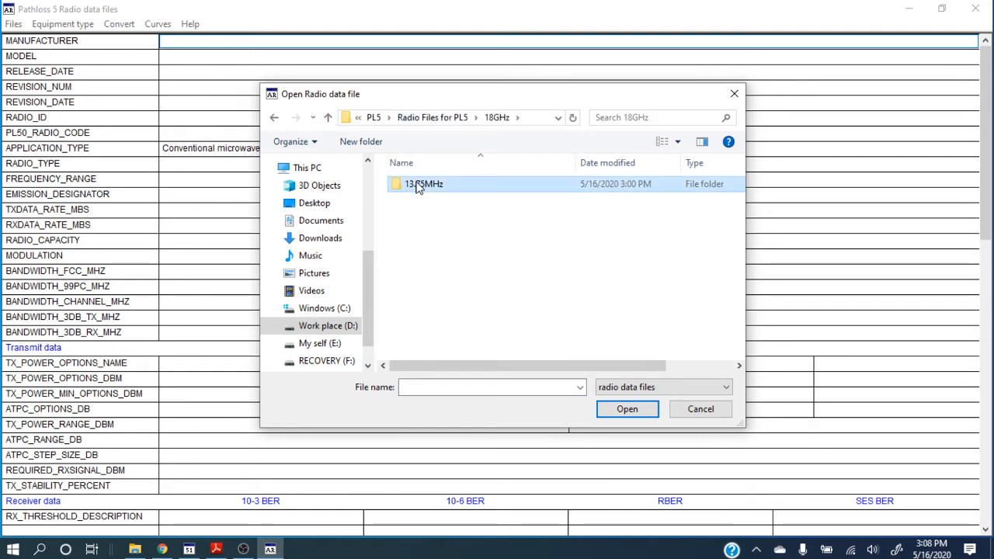
pyautogui.doubleClick(423, 183)
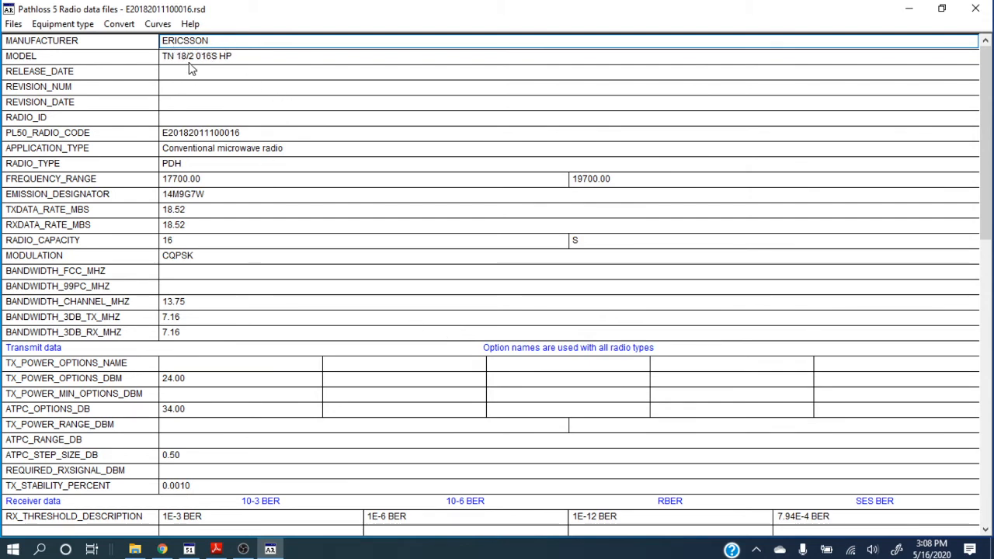
pyautogui.moveTo(238, 86)
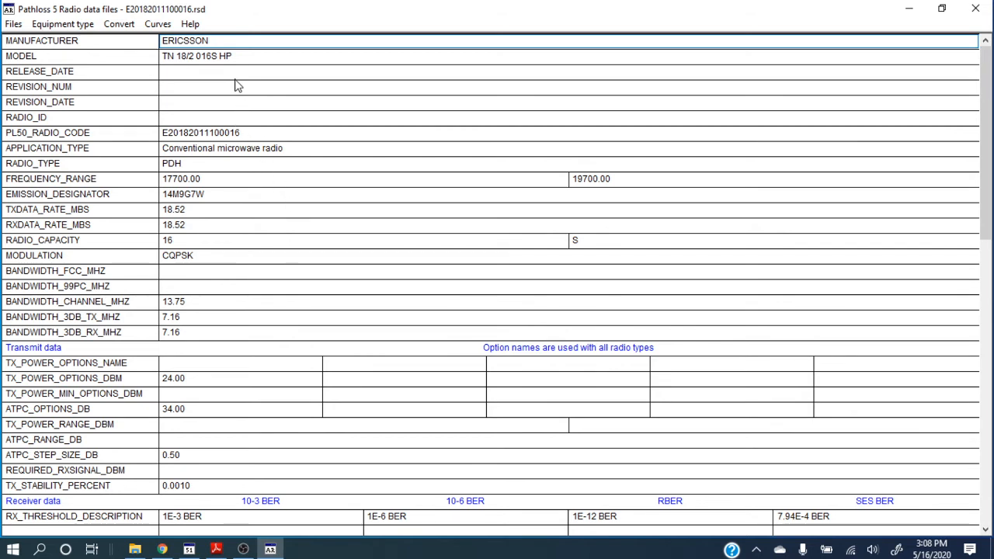
pyautogui.moveTo(323, 235)
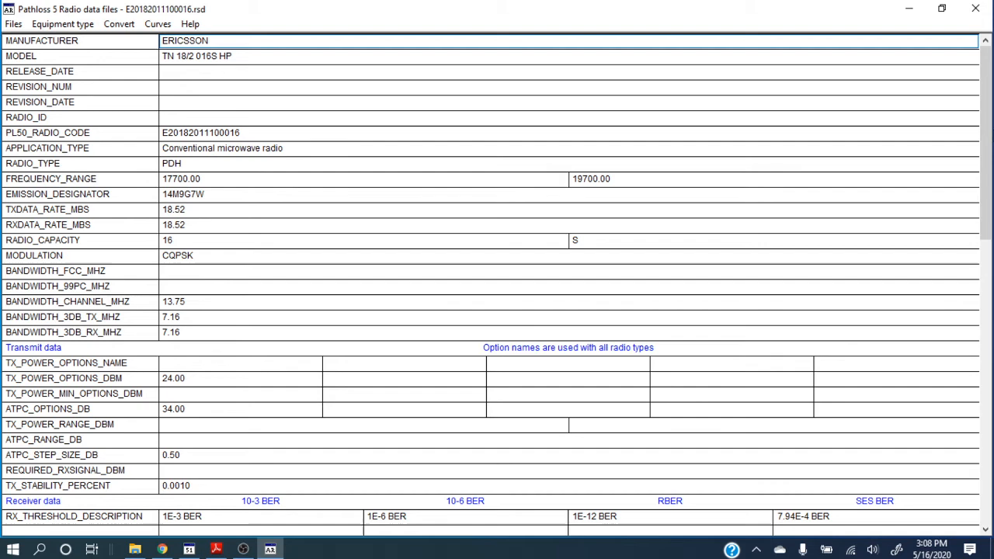
# - Change the 10-6 BER receive threshold from -86.00 to -88.00 dBm and commit it
pyautogui.scroll(-3)
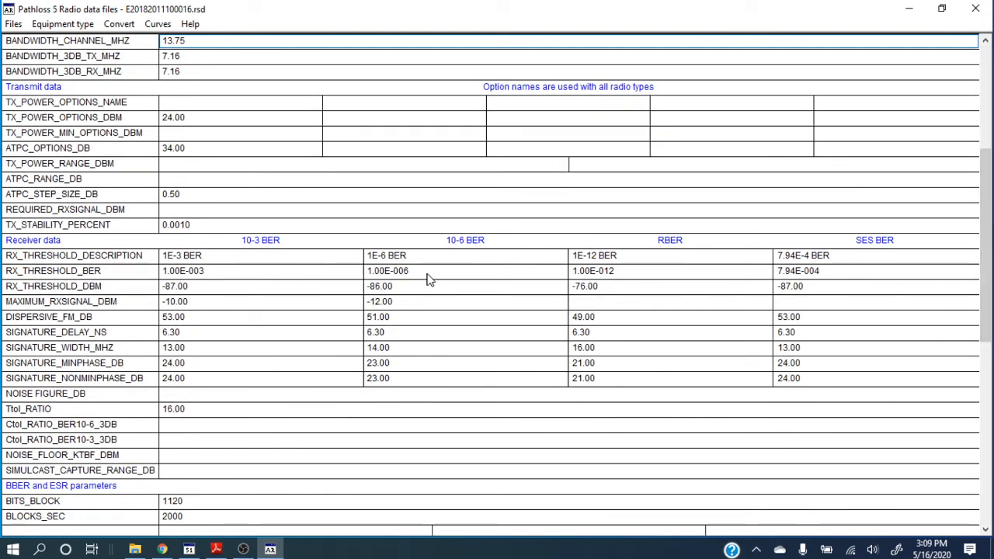
pyautogui.moveTo(380, 289)
pyautogui.write('-88')
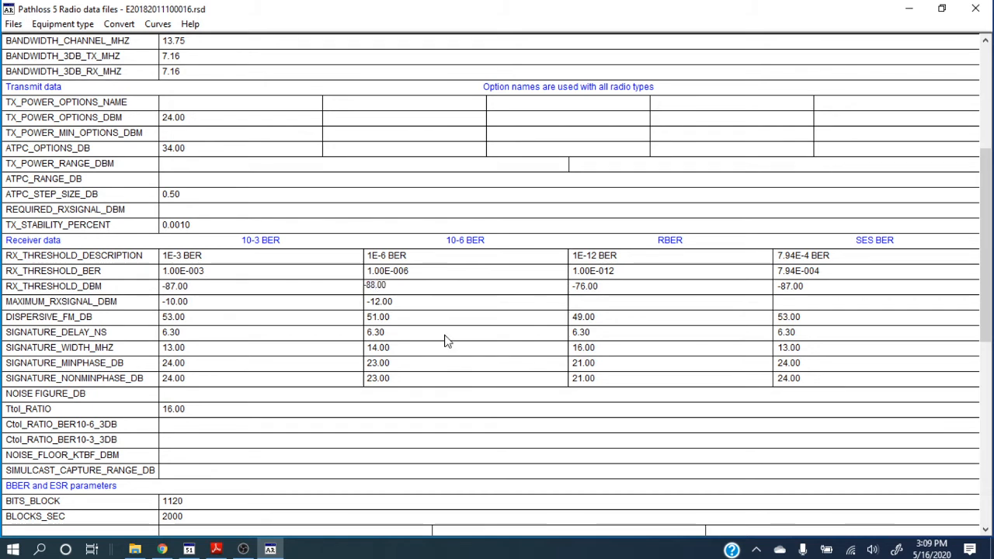
pyautogui.click(465, 331)
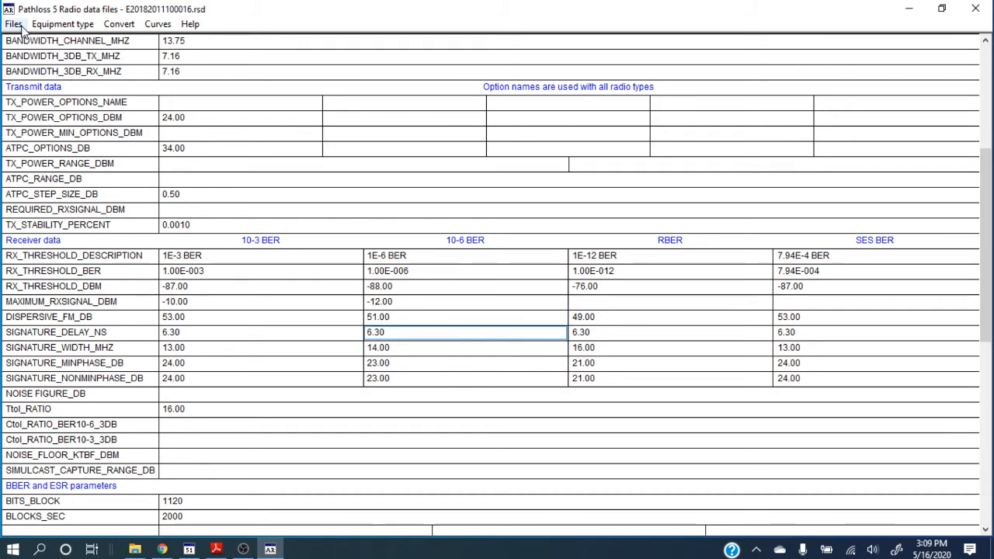
pyautogui.click(12, 23)
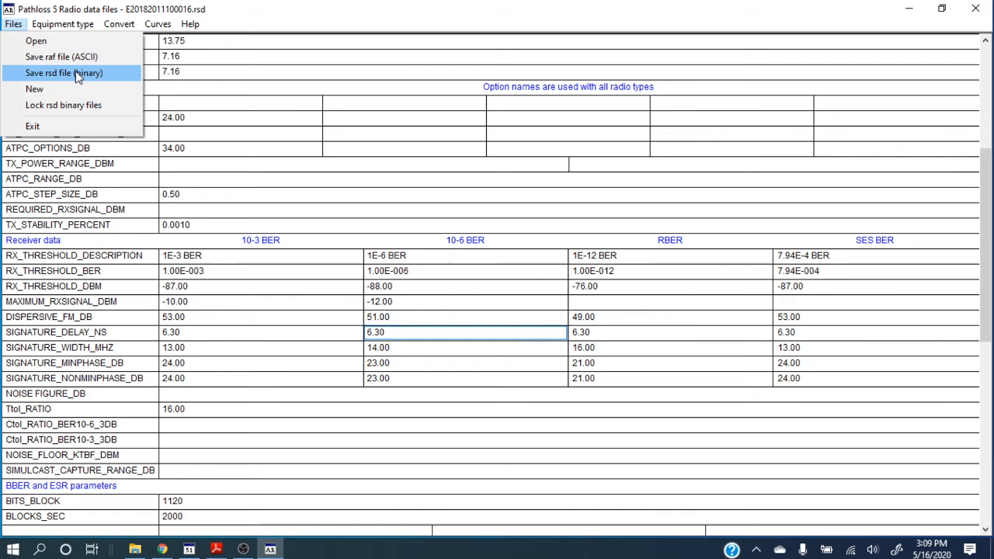
pyautogui.click(64, 72)
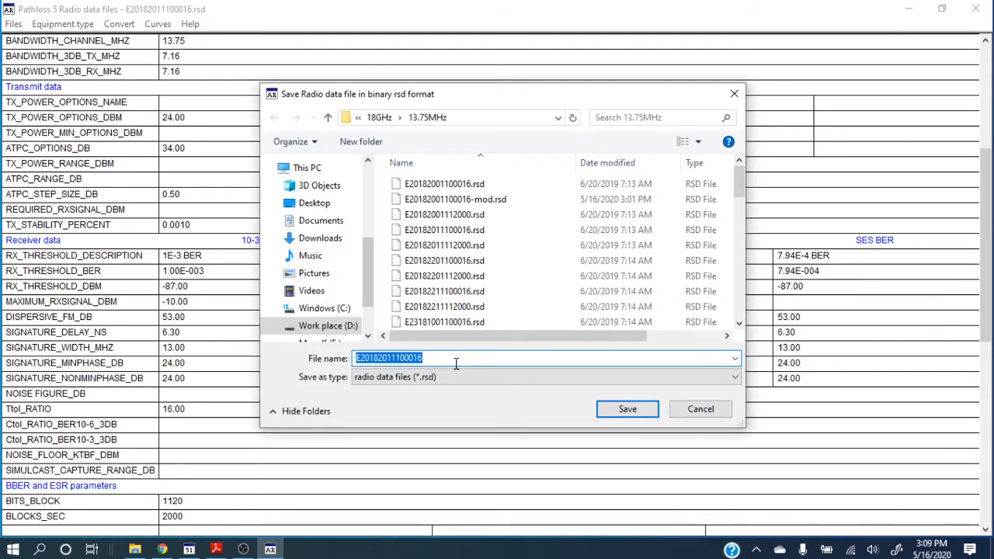
pyautogui.write('-')
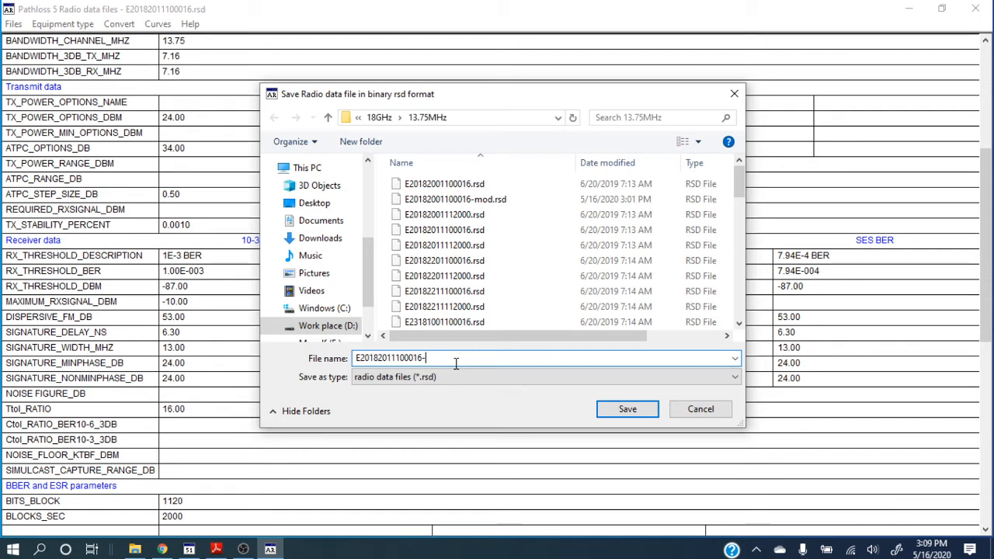
pyautogui.write('mod')
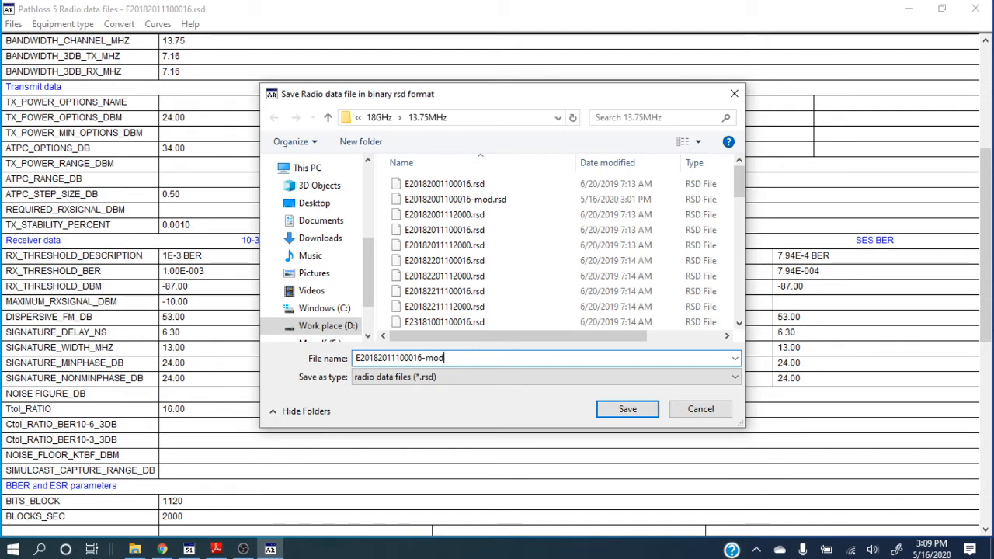
pyautogui.press('BackSpace')
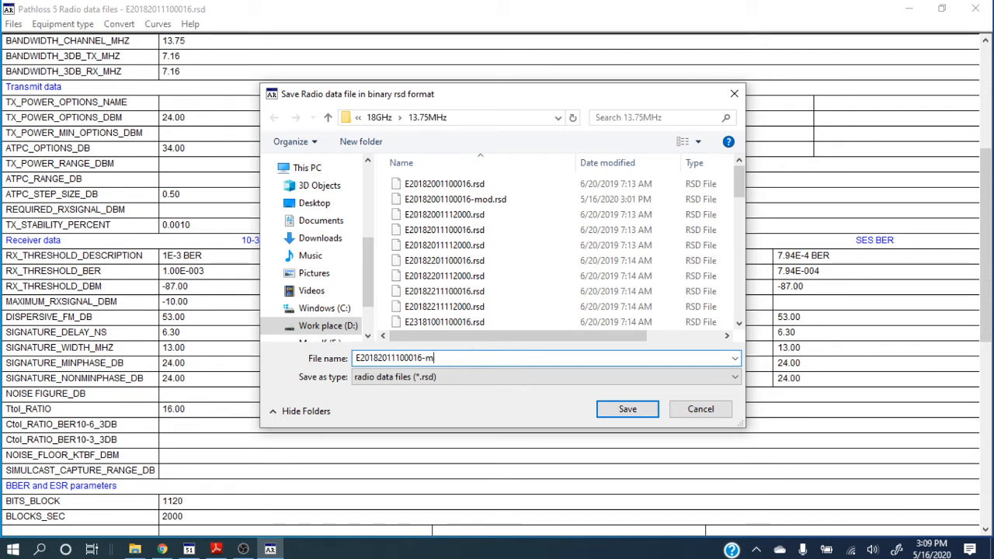
pyautogui.press('Backspace')
pyautogui.write('16')
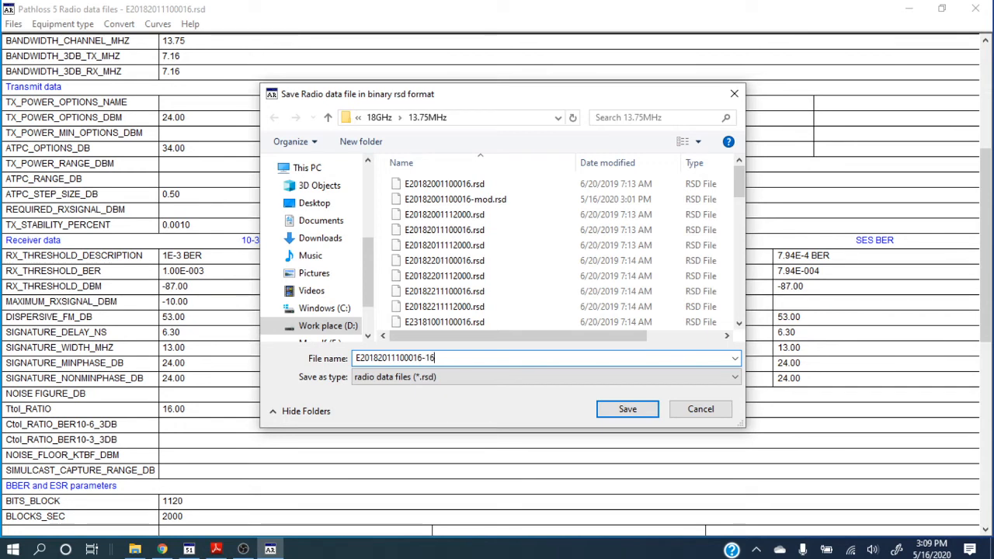
pyautogui.write('05202')
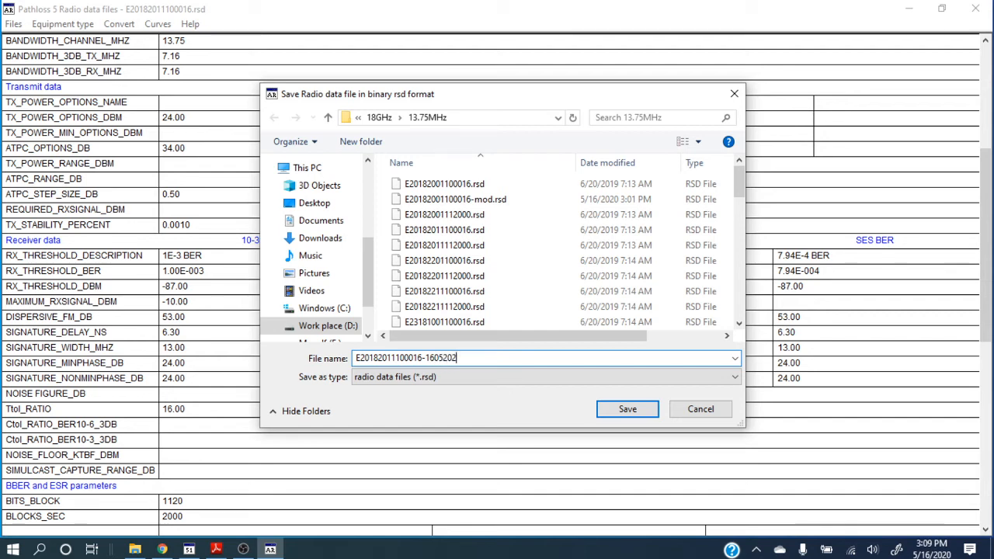
pyautogui.click(626, 408)
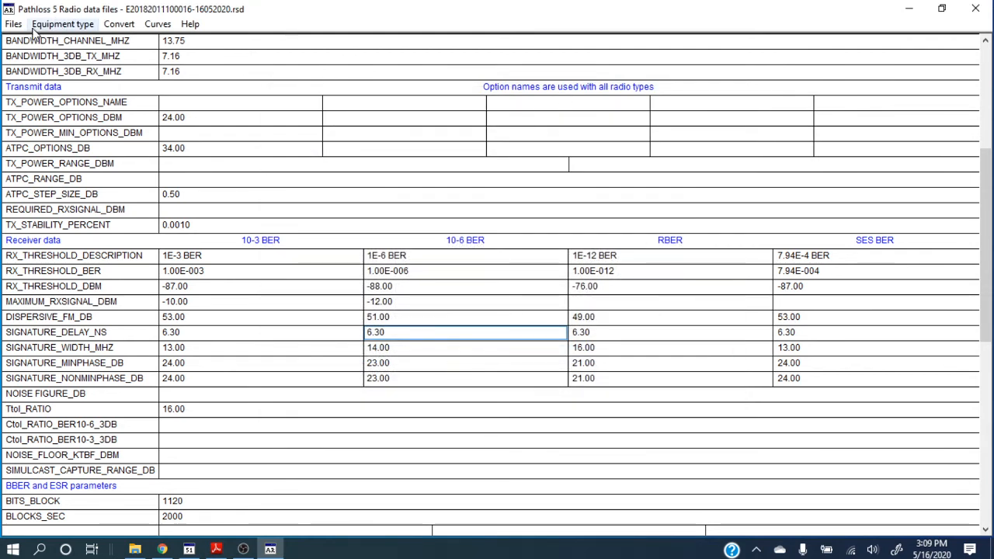
pyautogui.moveTo(976, 8)
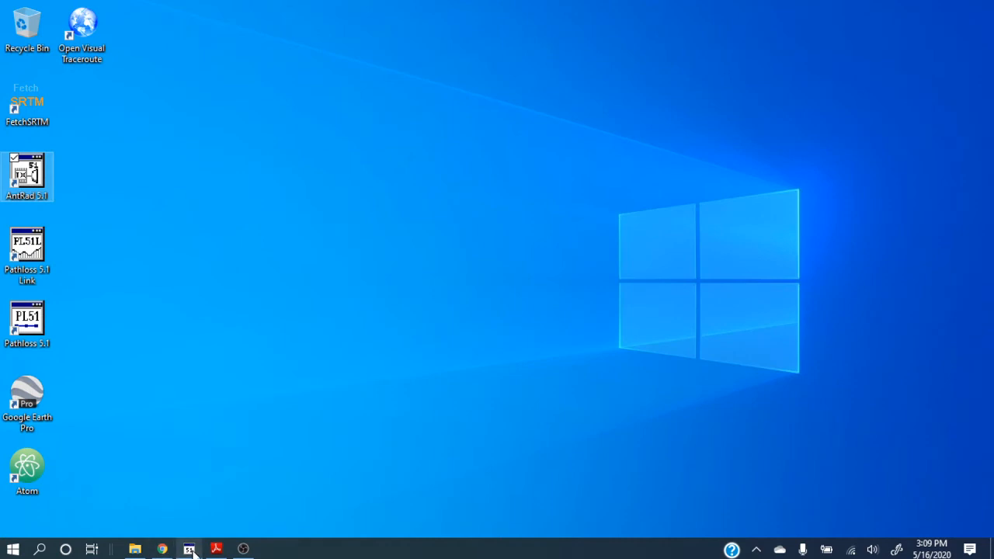
# - Bring Pathloss 5 back to the front and open the multipath test 2 link's transmission analysis
pyautogui.click(189, 550)
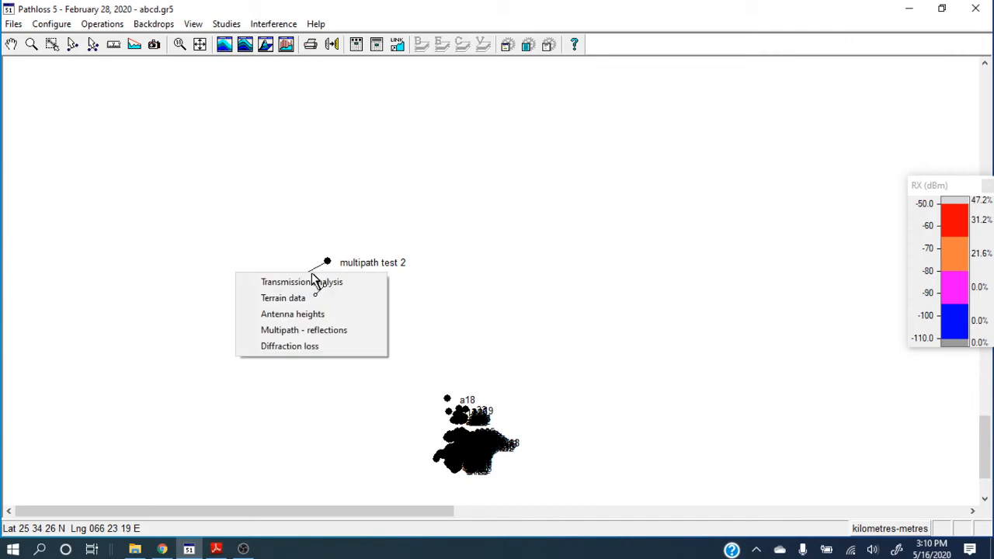
pyautogui.click(301, 281)
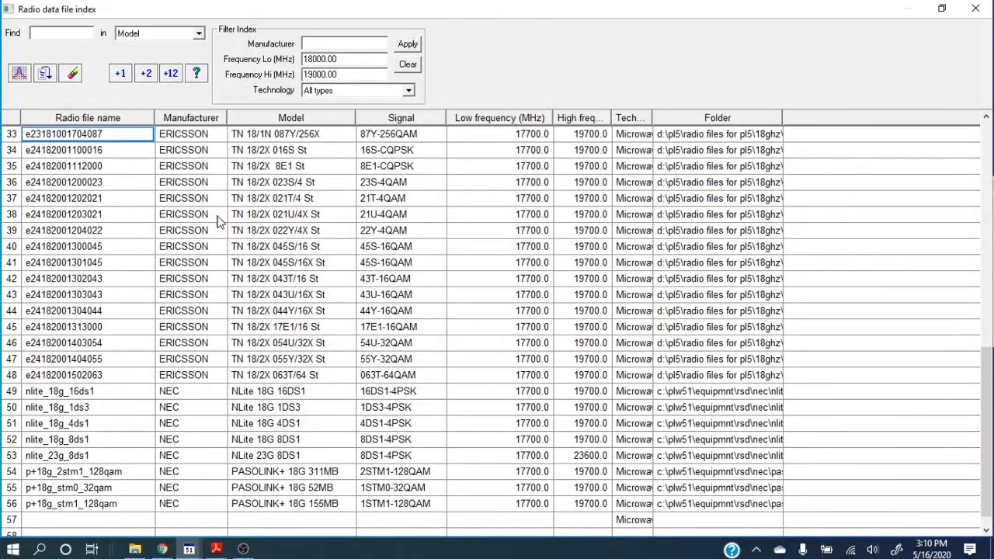
pyautogui.moveTo(326, 371)
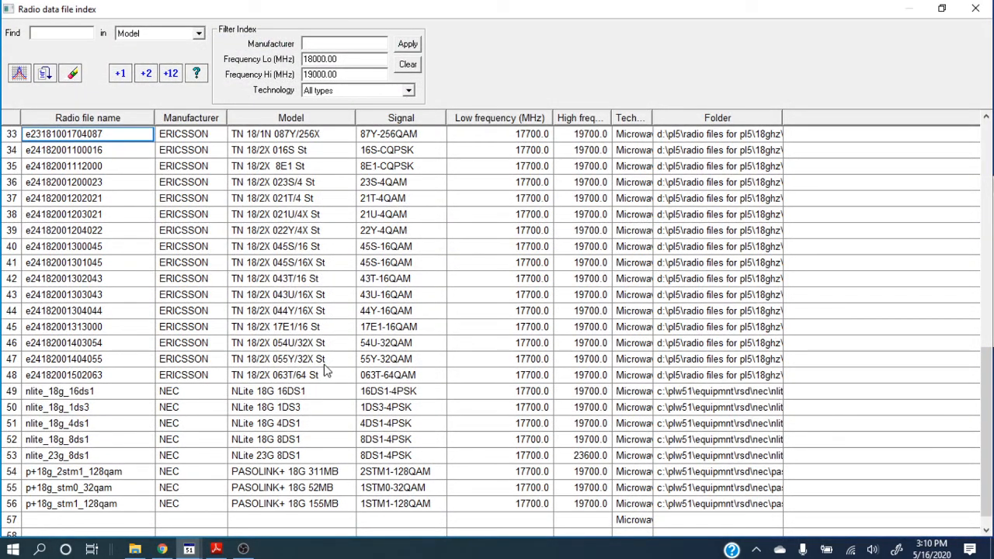
pyautogui.moveTo(519, 196)
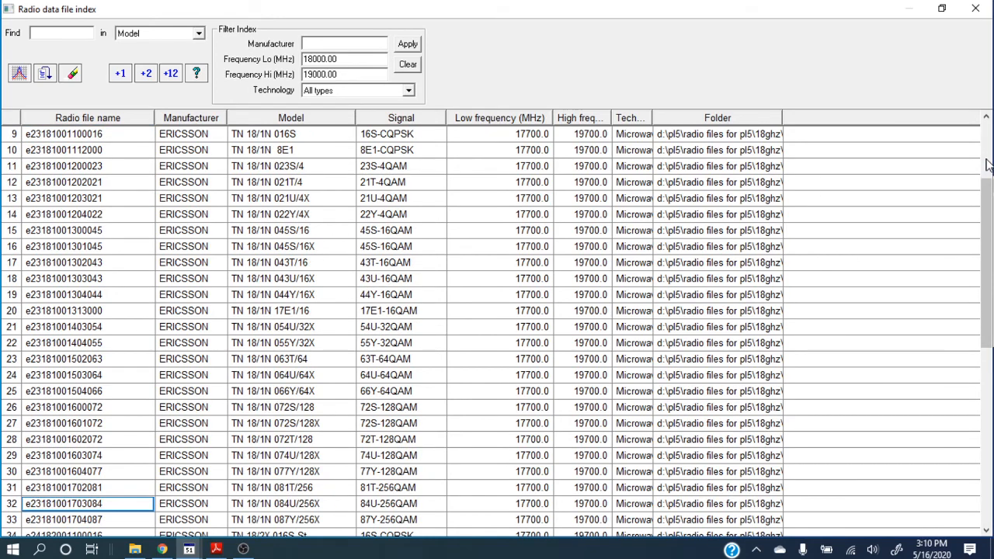
# - Scroll the 18000–19000 MHz radio file index through the Ericsson and NEC entries
pyautogui.scroll(-3)
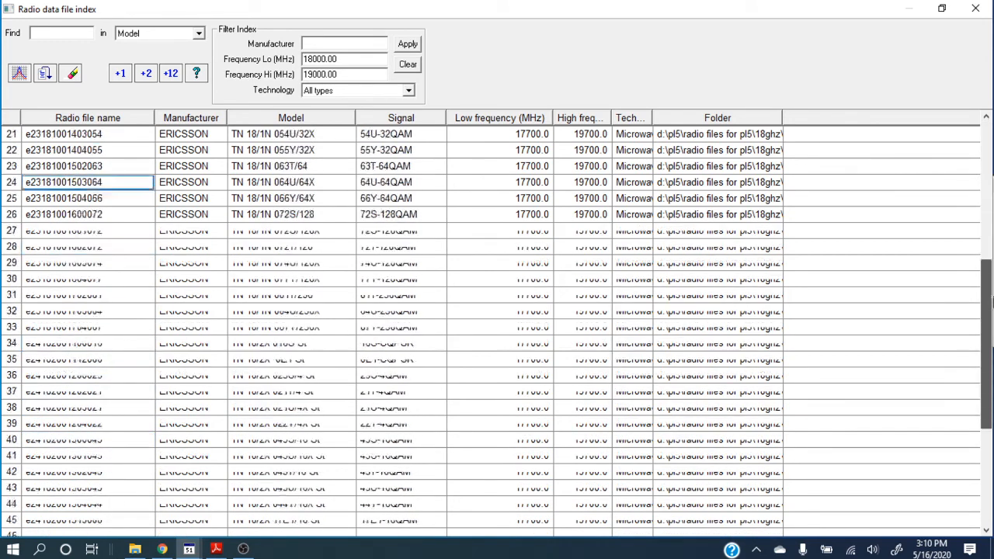
pyautogui.scroll(-3)
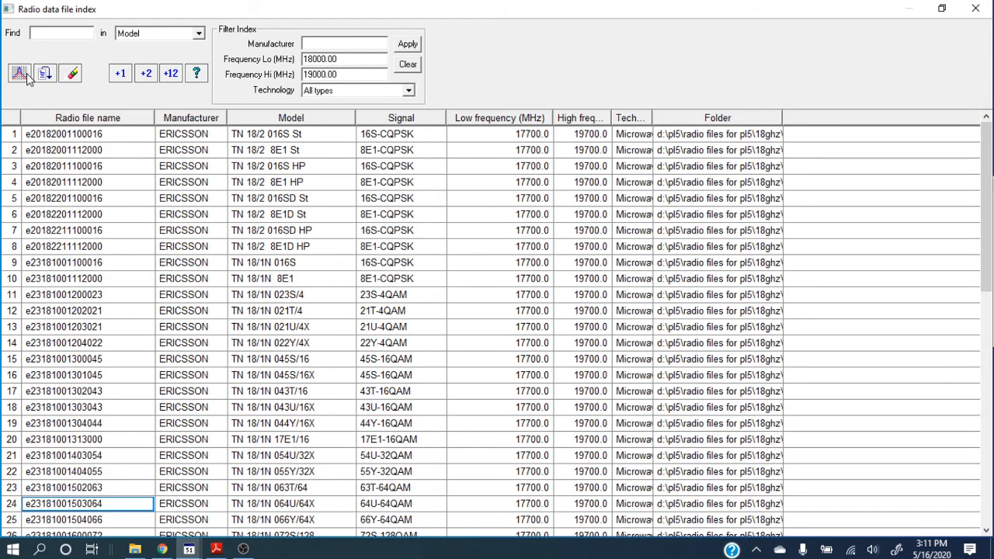
# - Review the Microwave radio table (NEC PASOLINK+ 18G both ends) and close it
pyautogui.click(19, 73)
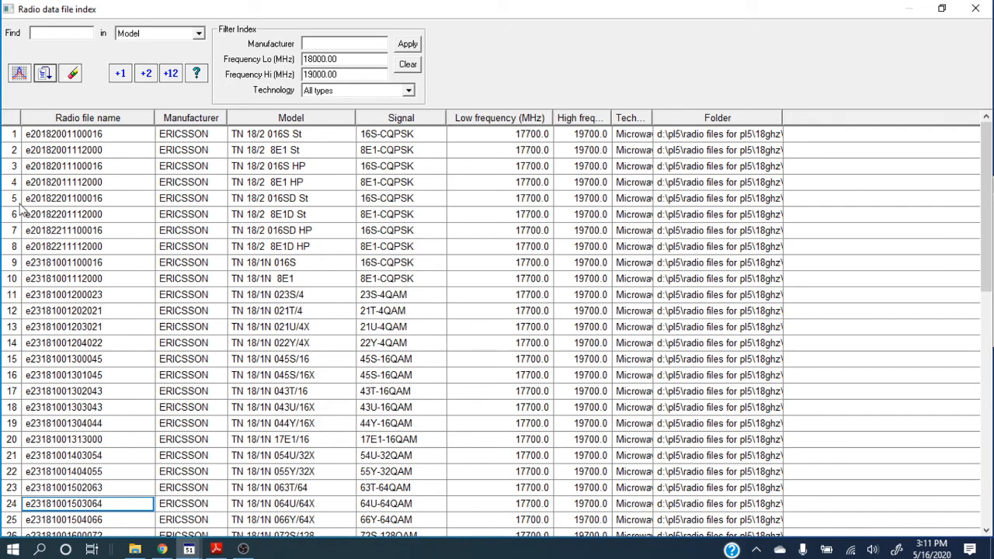
pyautogui.moveTo(260, 340)
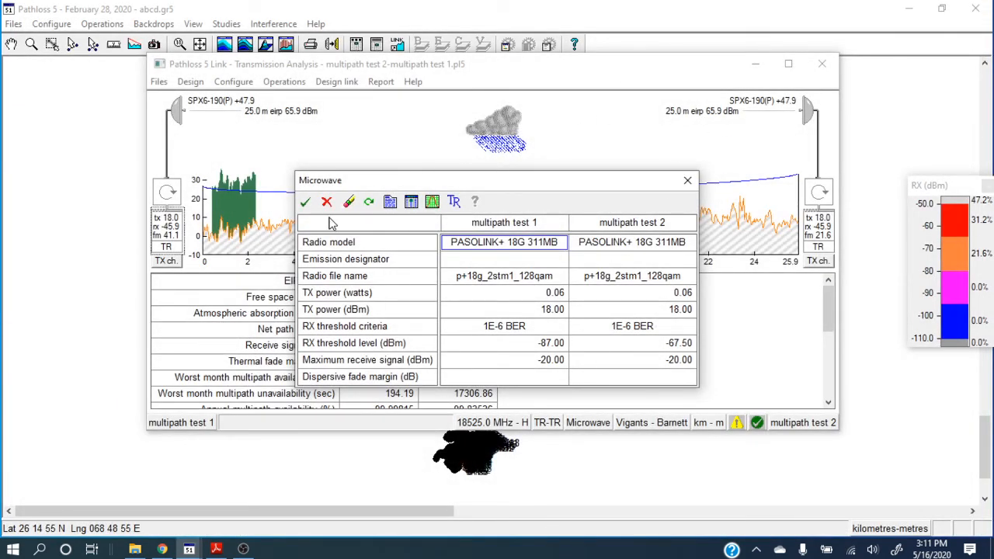
pyautogui.click(304, 202)
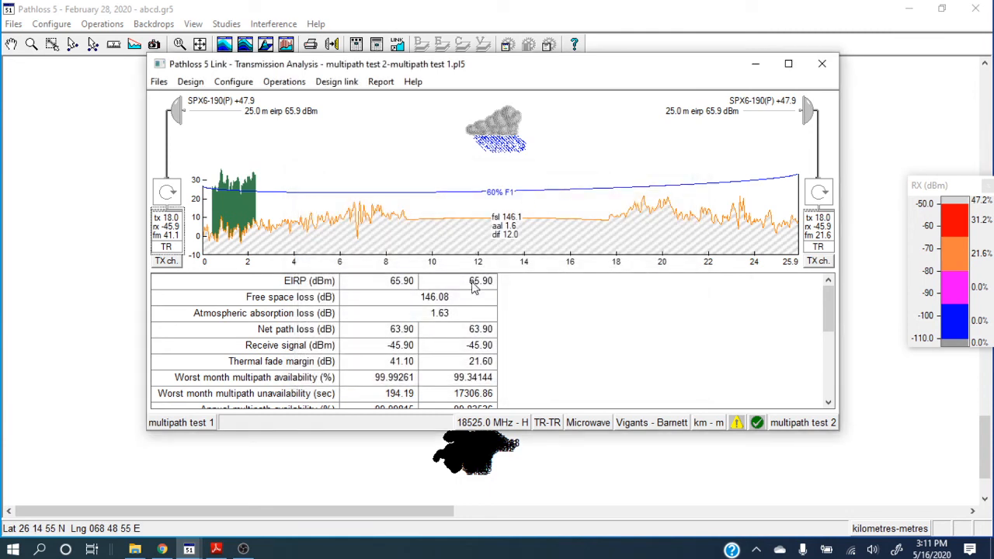